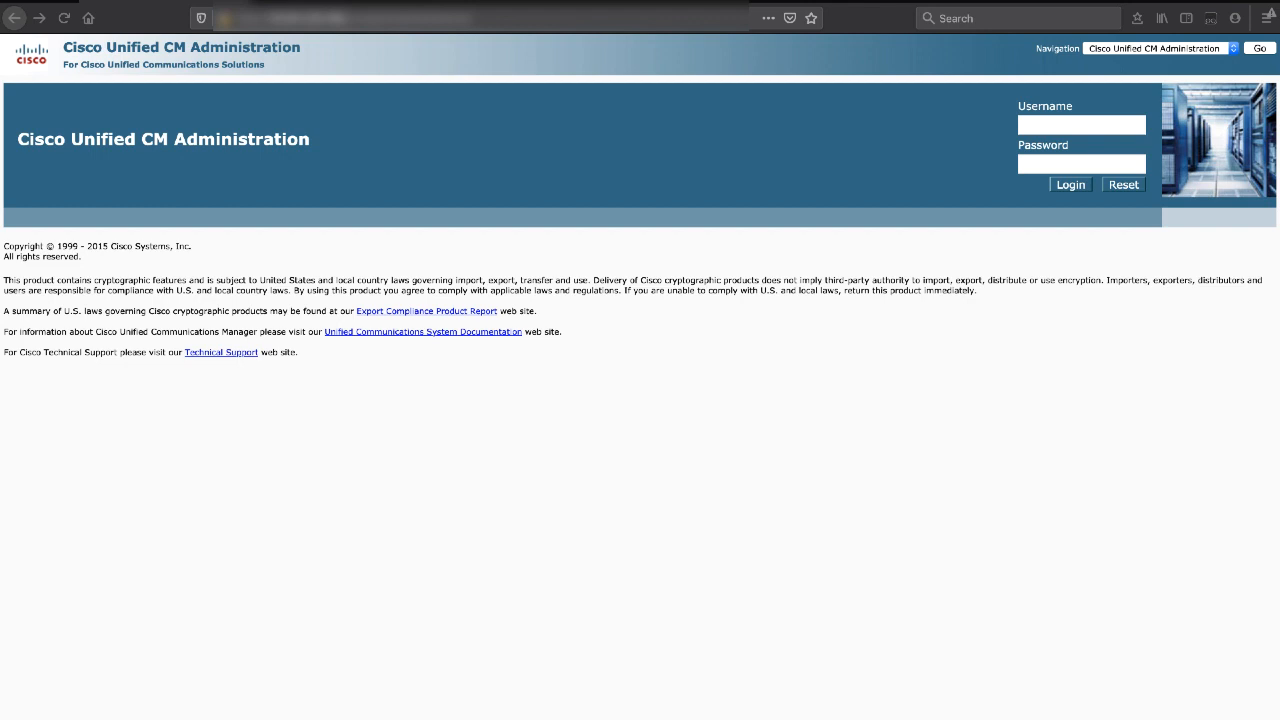
mouse_move(517, 365)
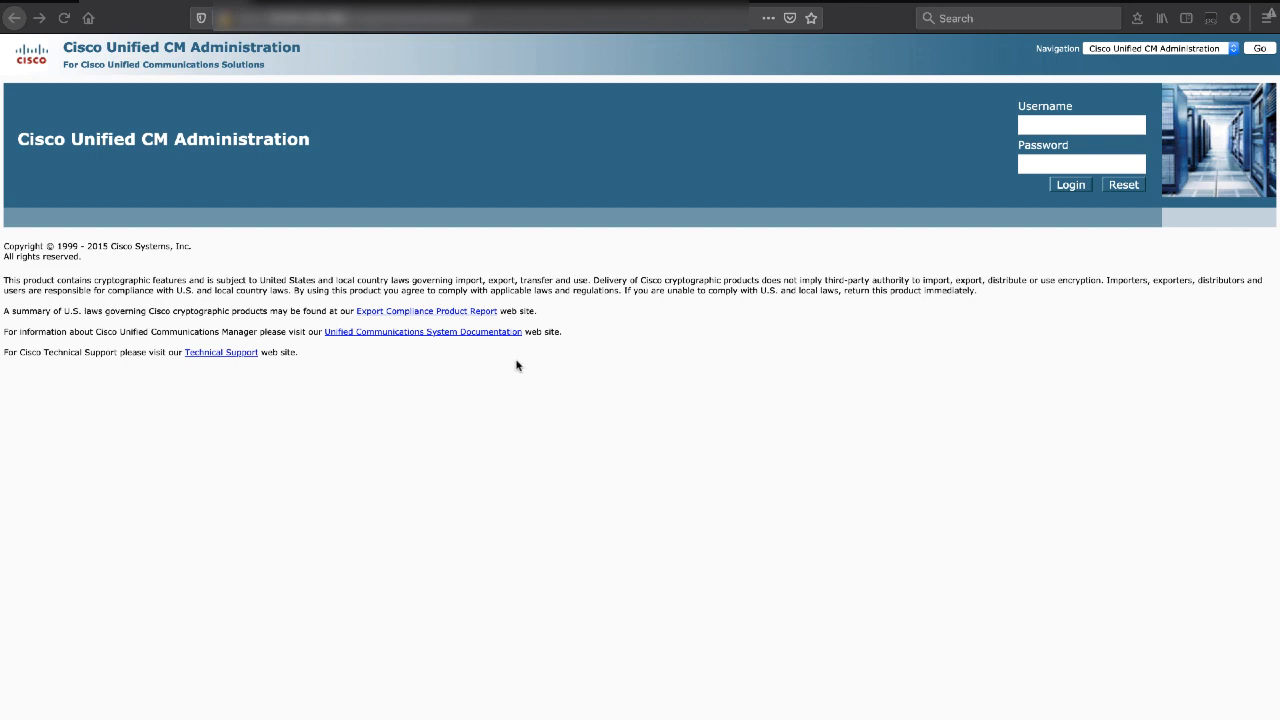
Sign in to Cisco Unified CM Administration with the username and password.
click(1081, 124)
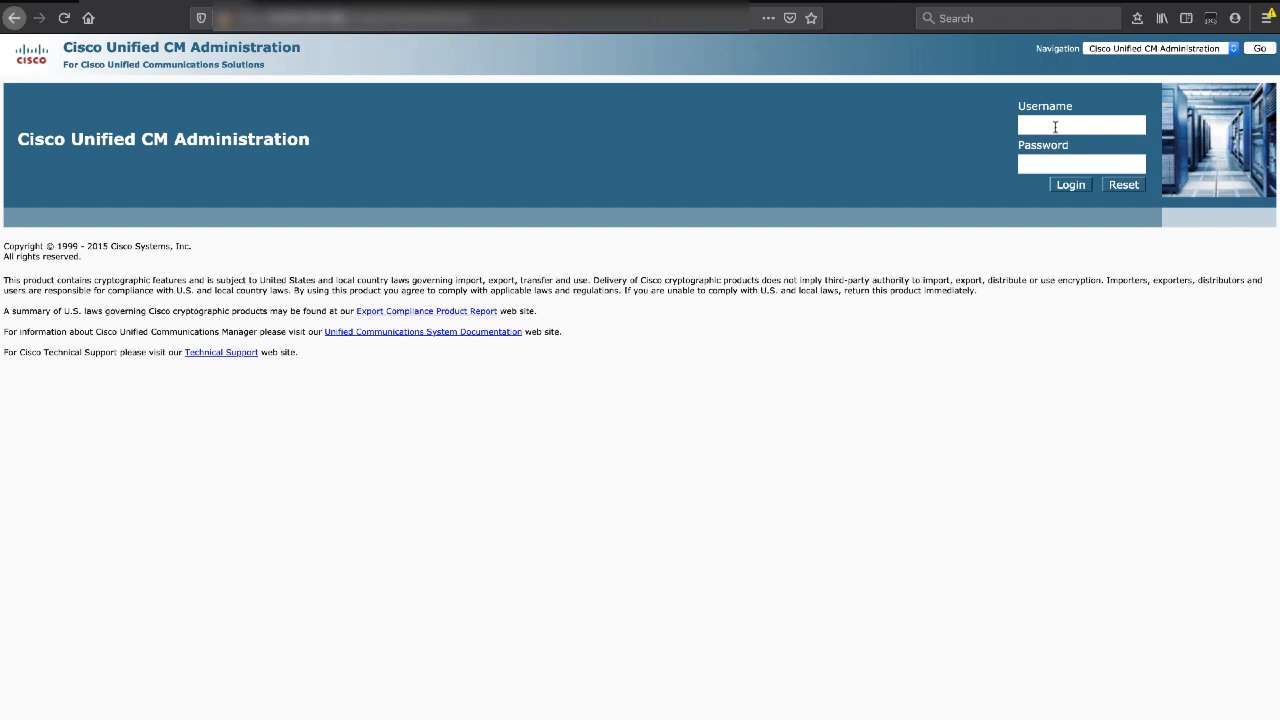
click(1081, 124)
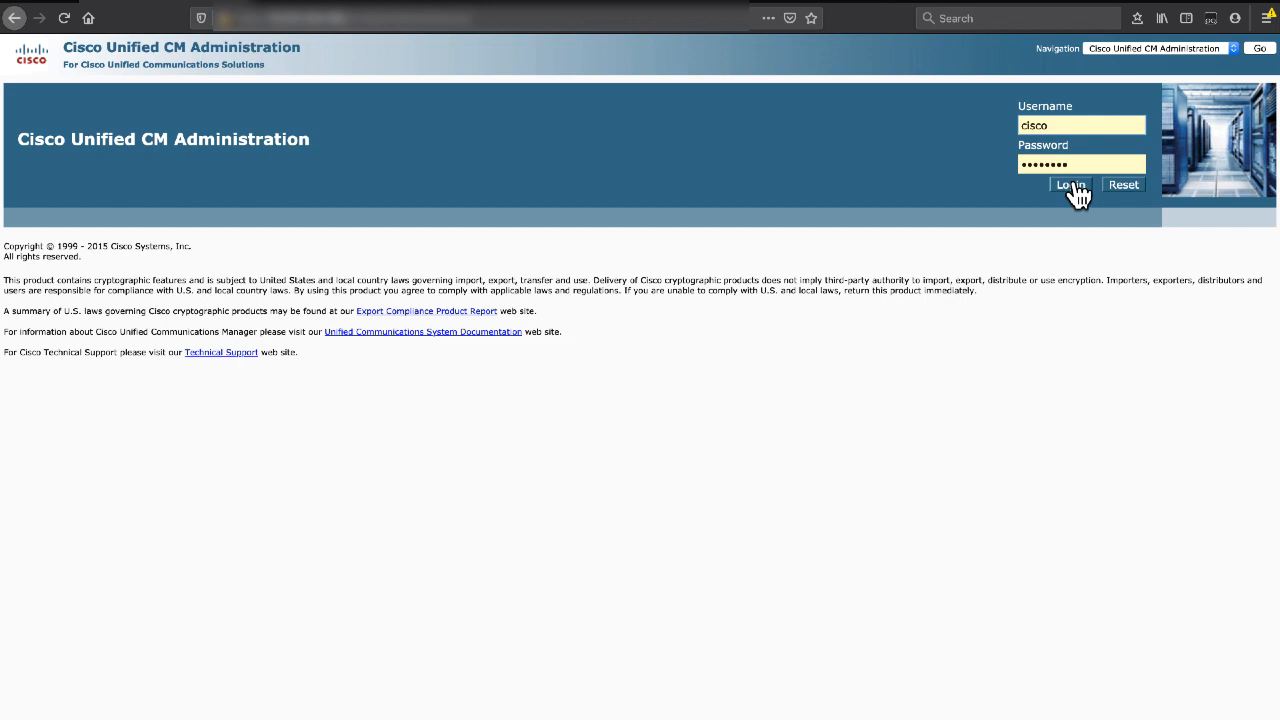
click(1070, 184)
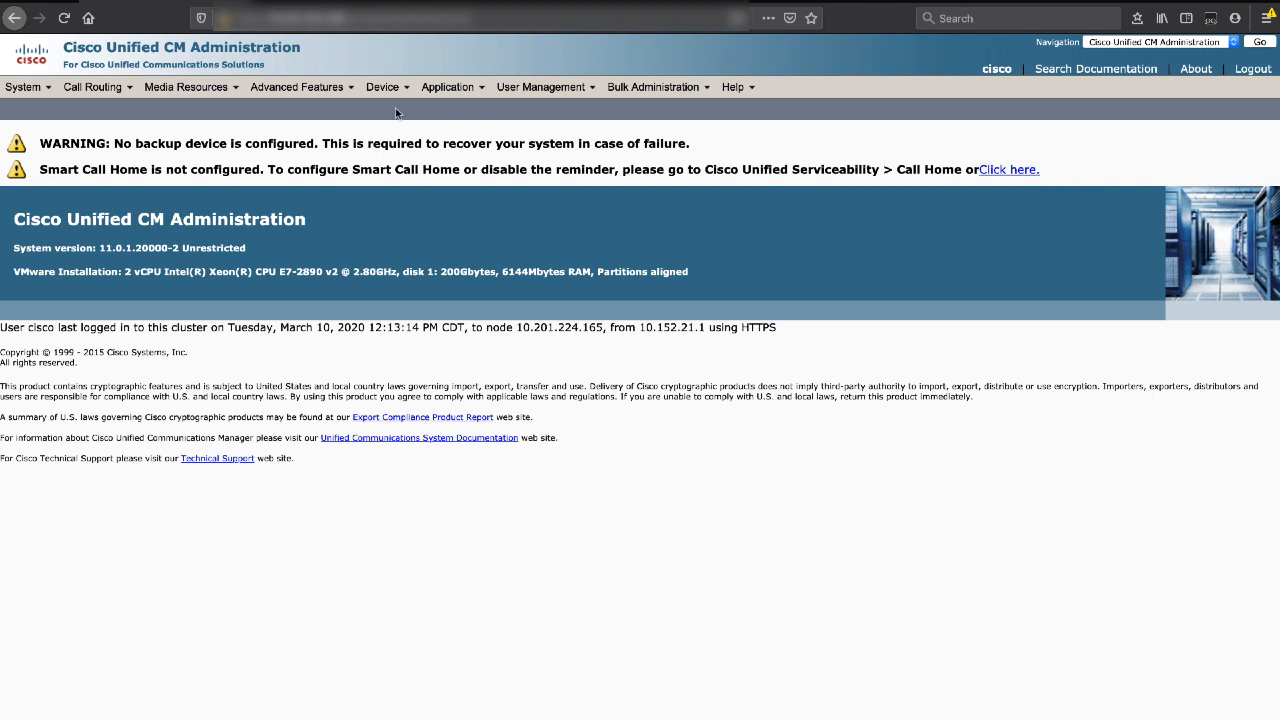
Find all phones under Device > Phone with an empty search, showing three SIP phones.
click(383, 87)
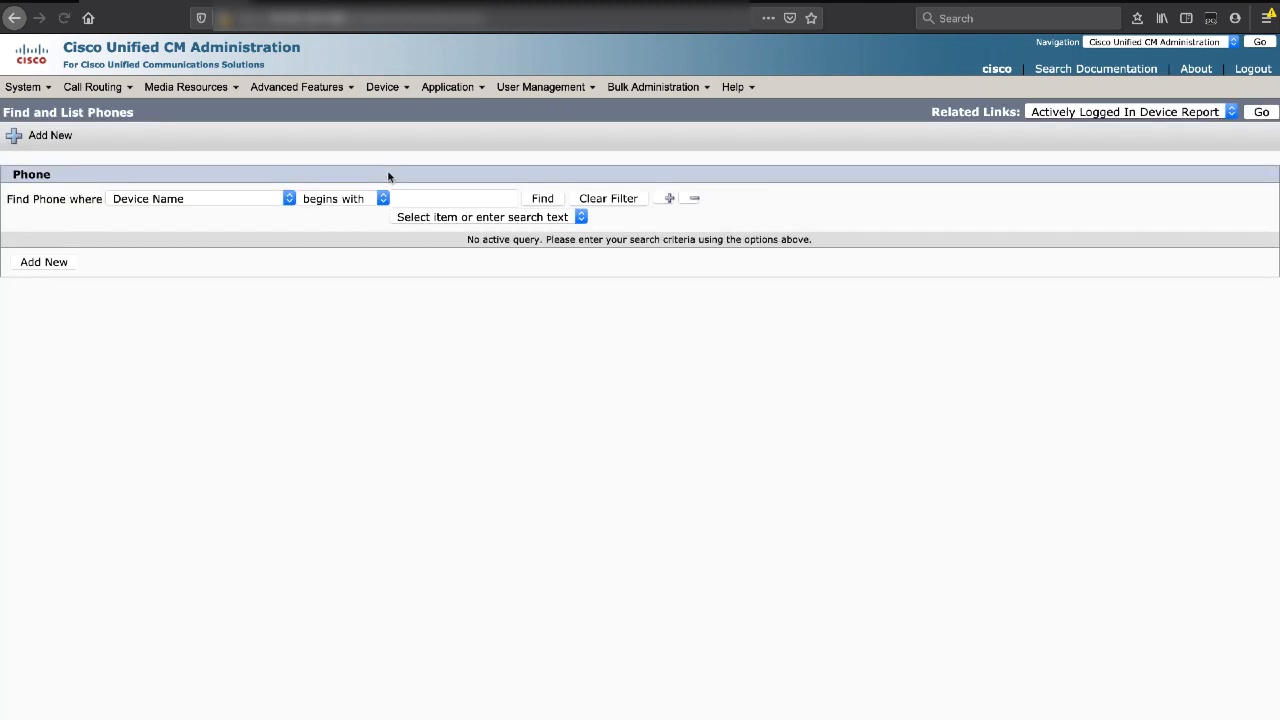
mouse_move(190, 262)
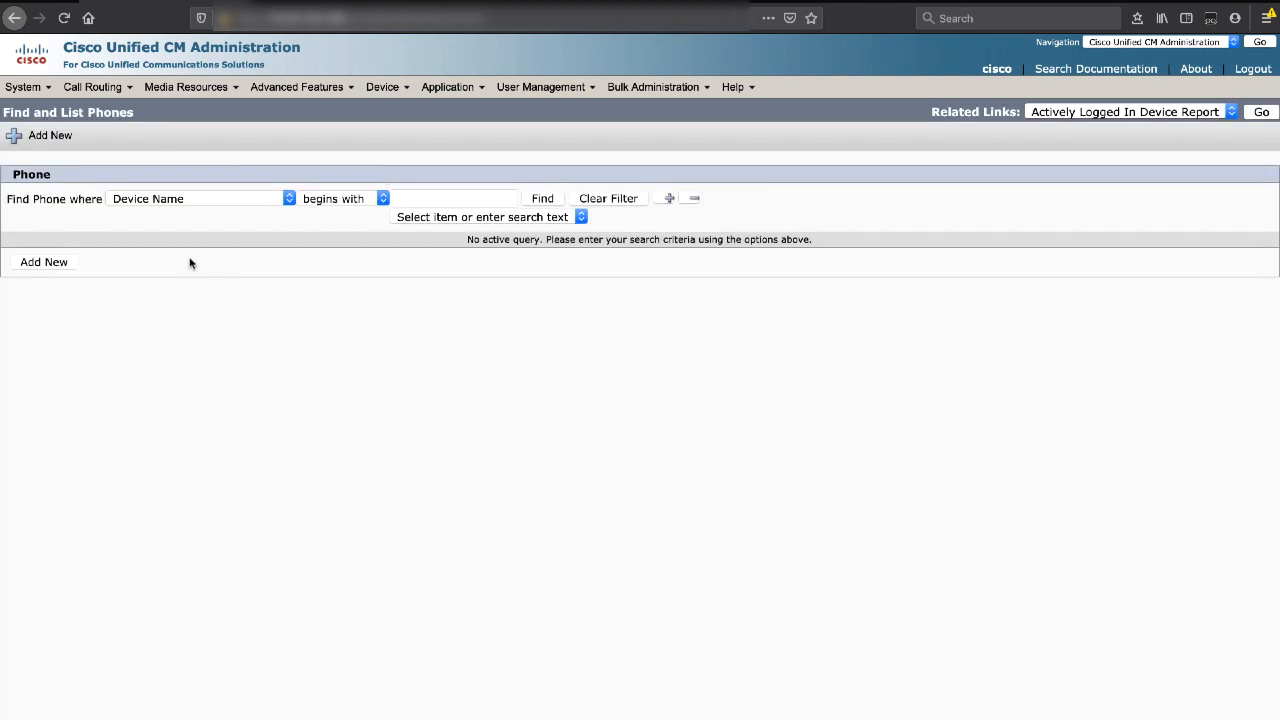
mouse_move(95, 265)
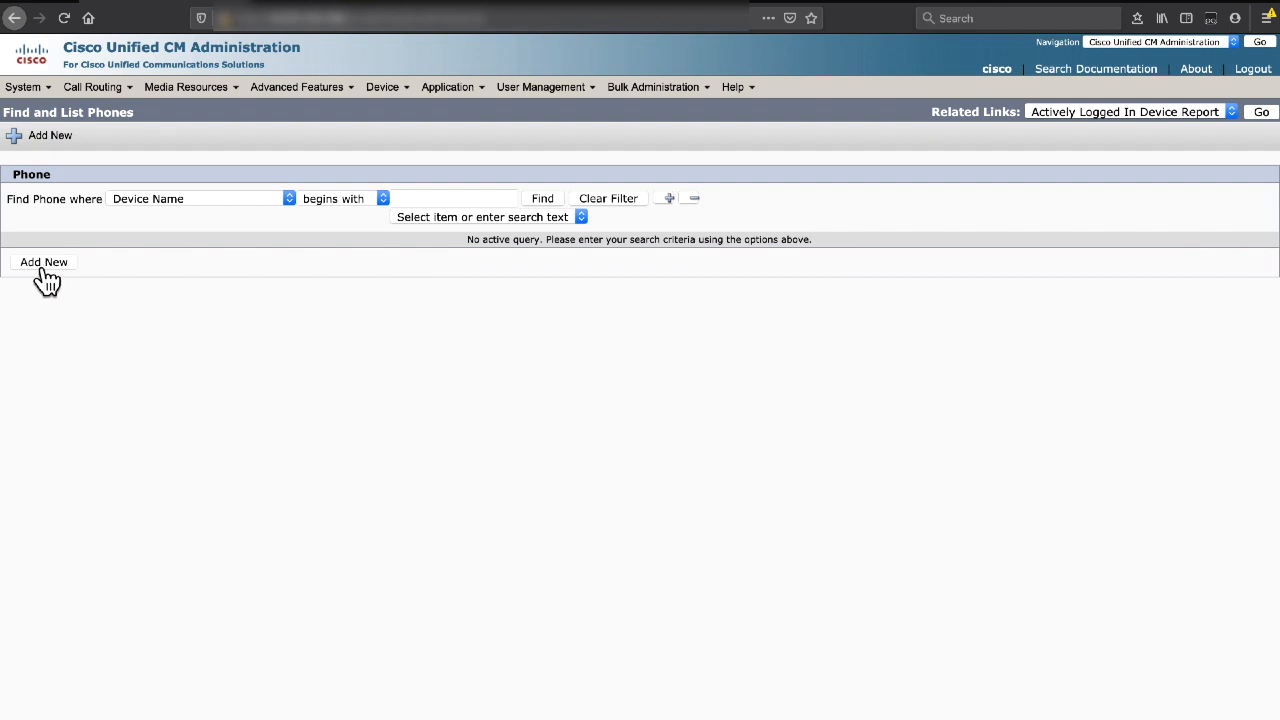
mouse_move(535, 212)
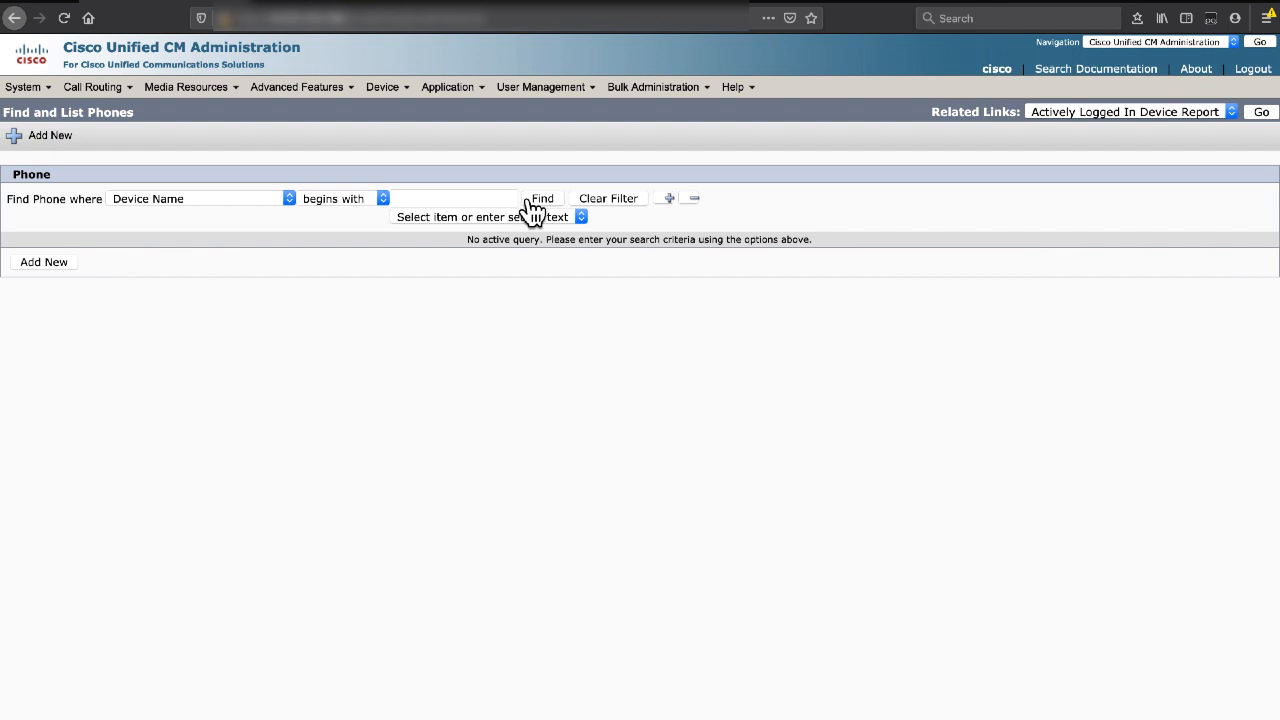
click(542, 198)
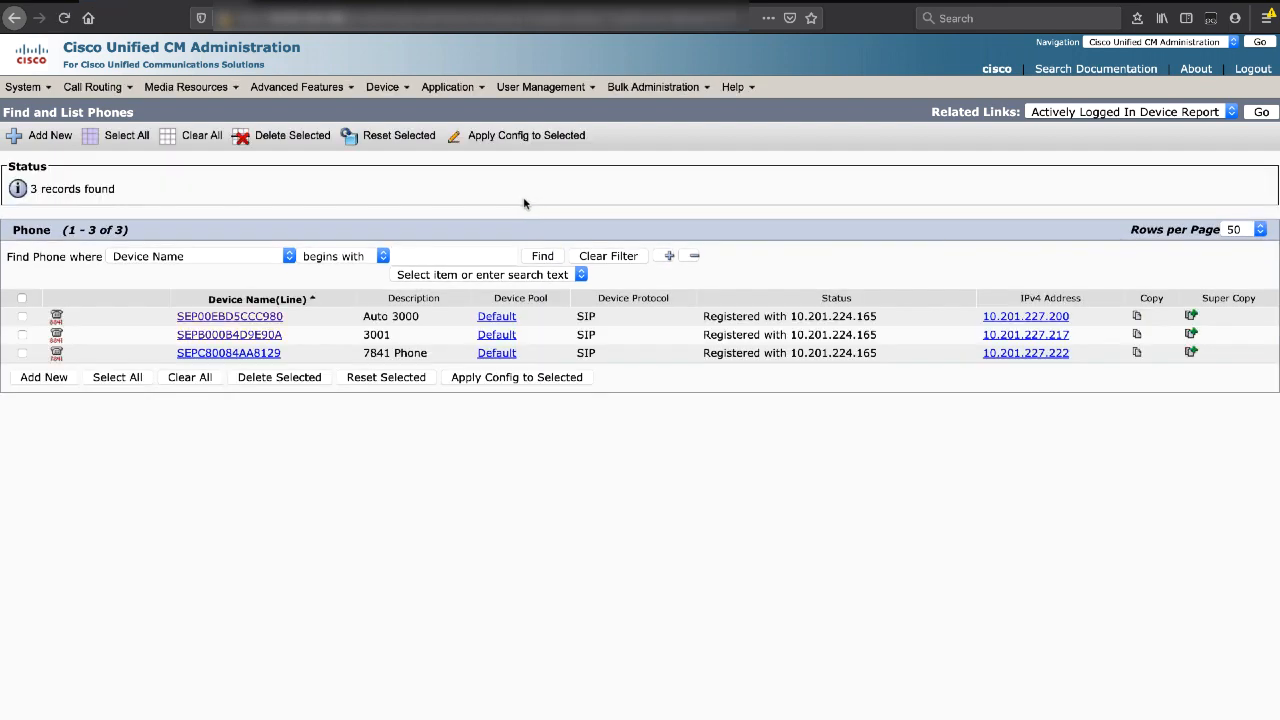
mouse_move(229, 316)
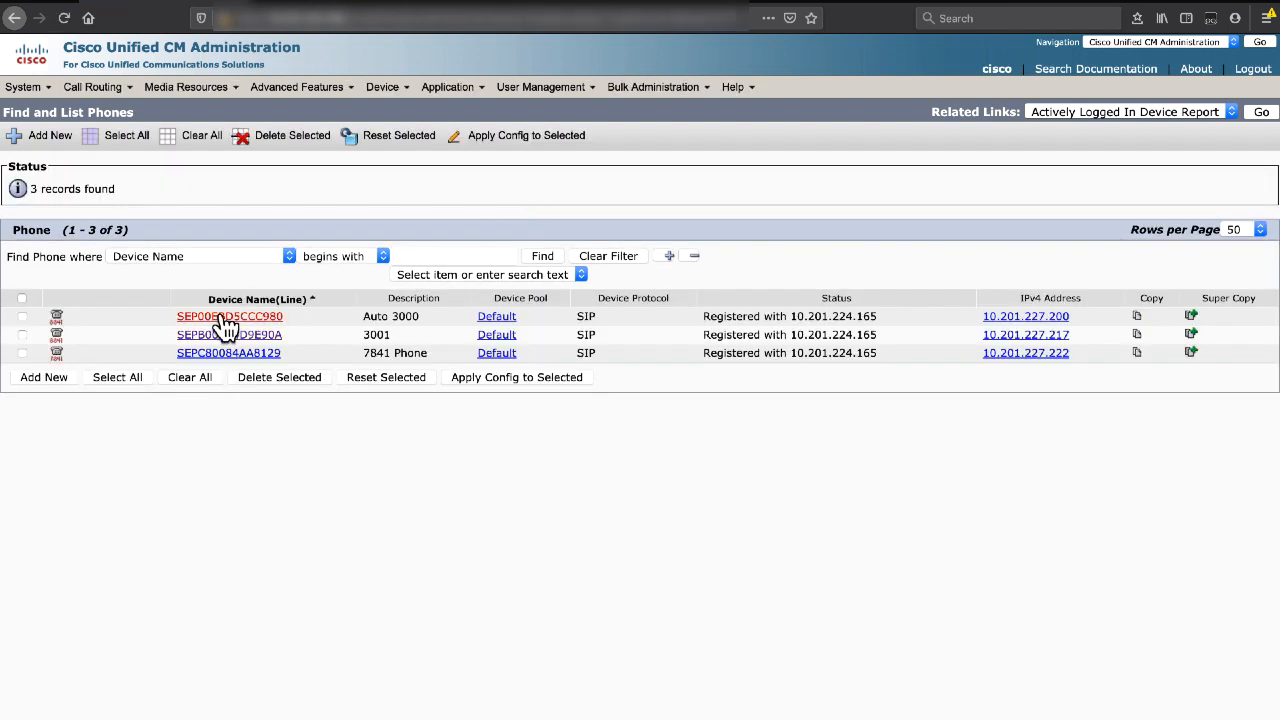
Open phone SEP00EBD5CCC980 (Auto 3000) and scroll through its Phone Configuration page.
click(229, 316)
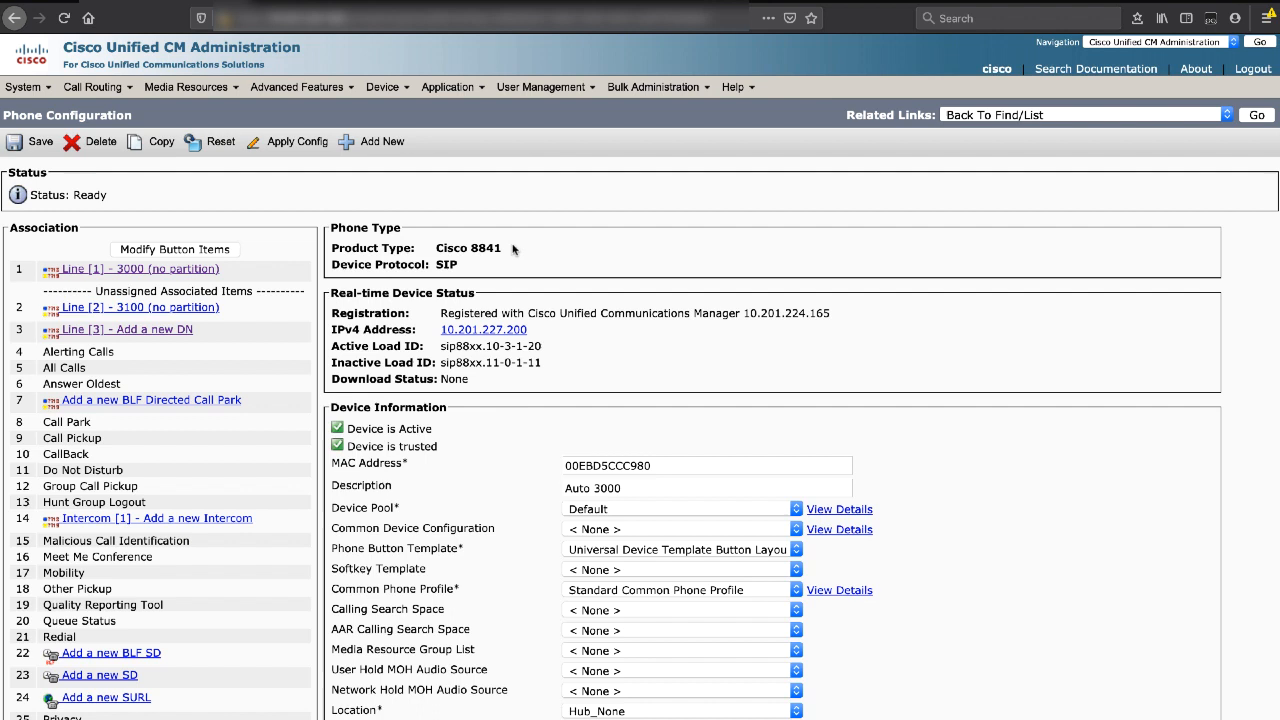
mouse_move(531, 267)
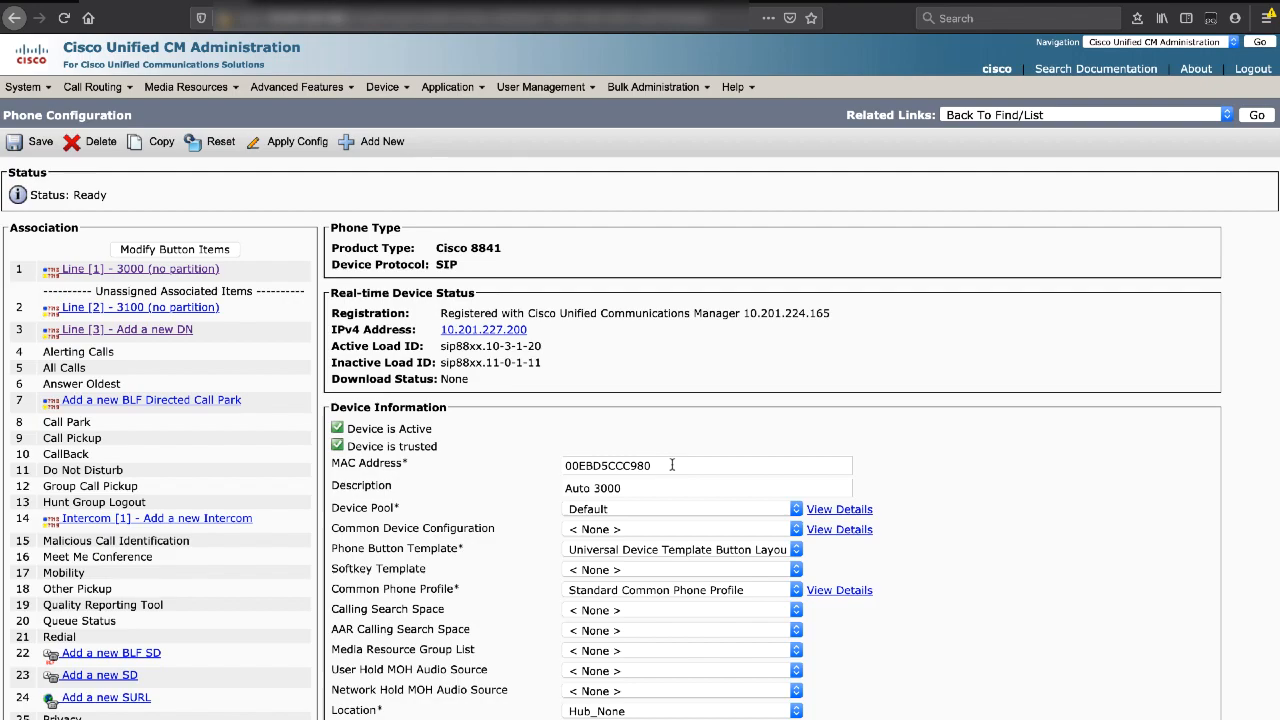
scroll(down, 3)
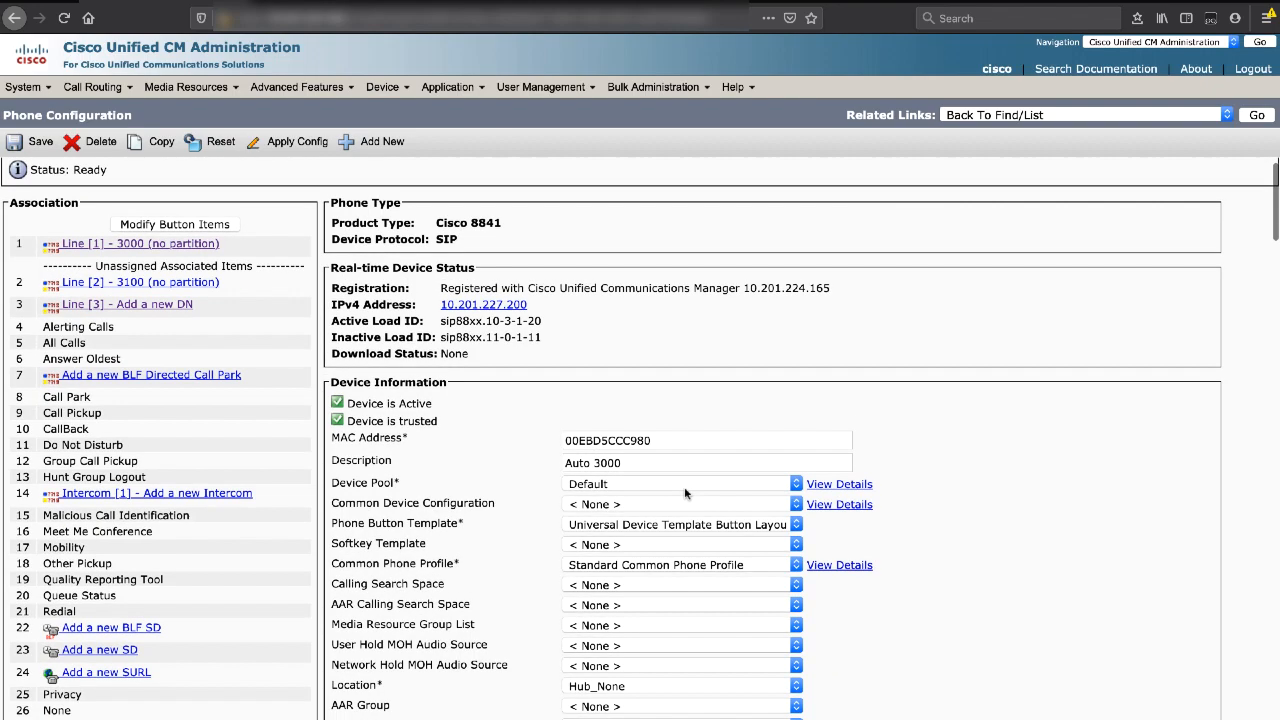
scroll(down, 3)
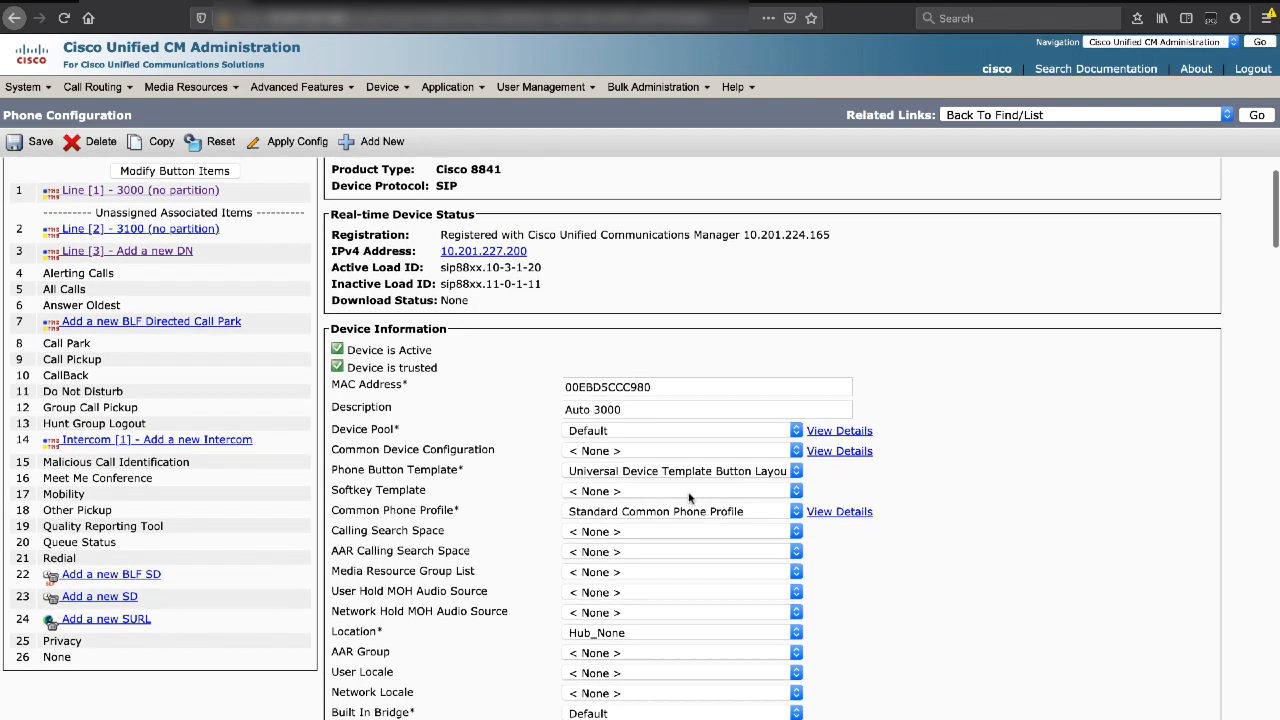
scroll(down, 3)
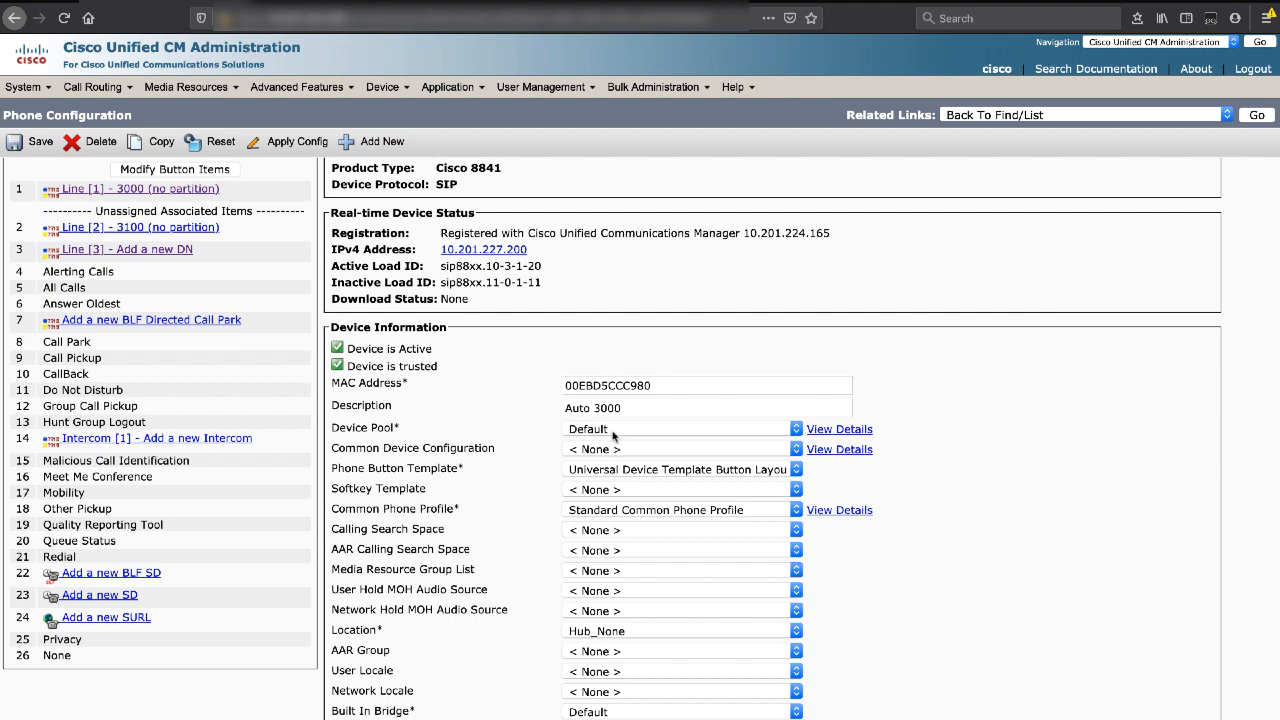
scroll(down, 3)
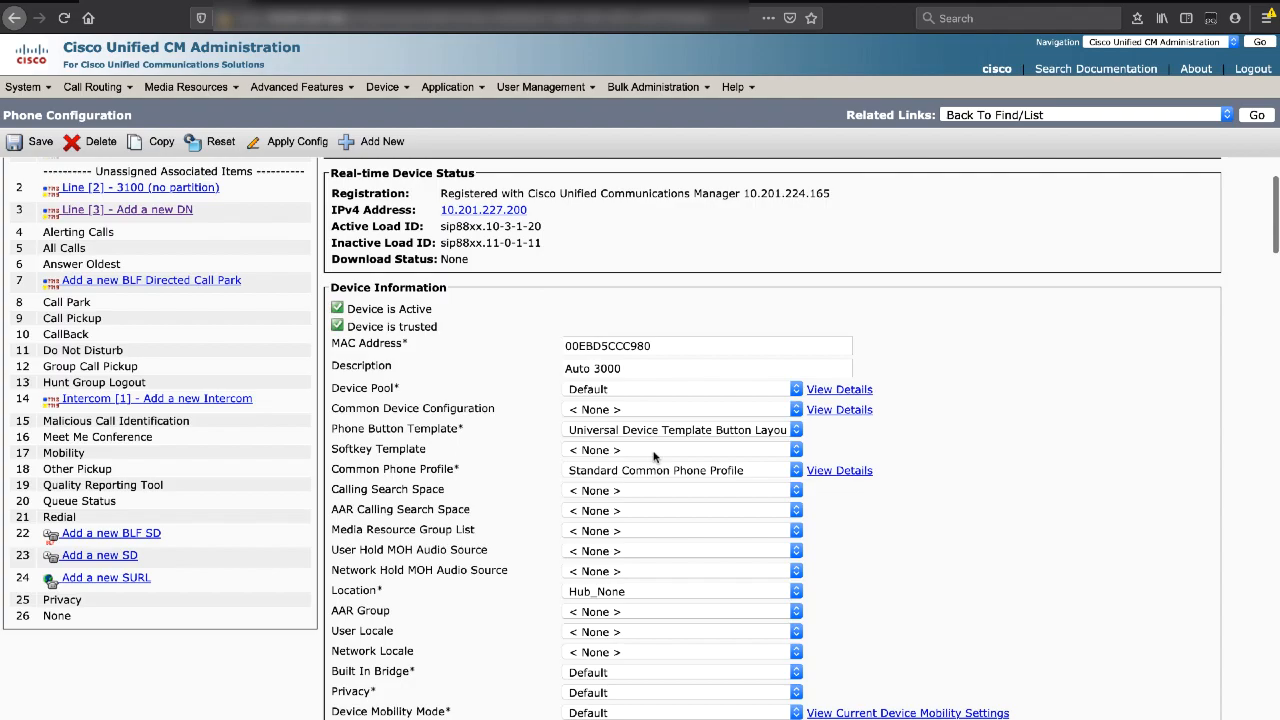
scroll(down, 3)
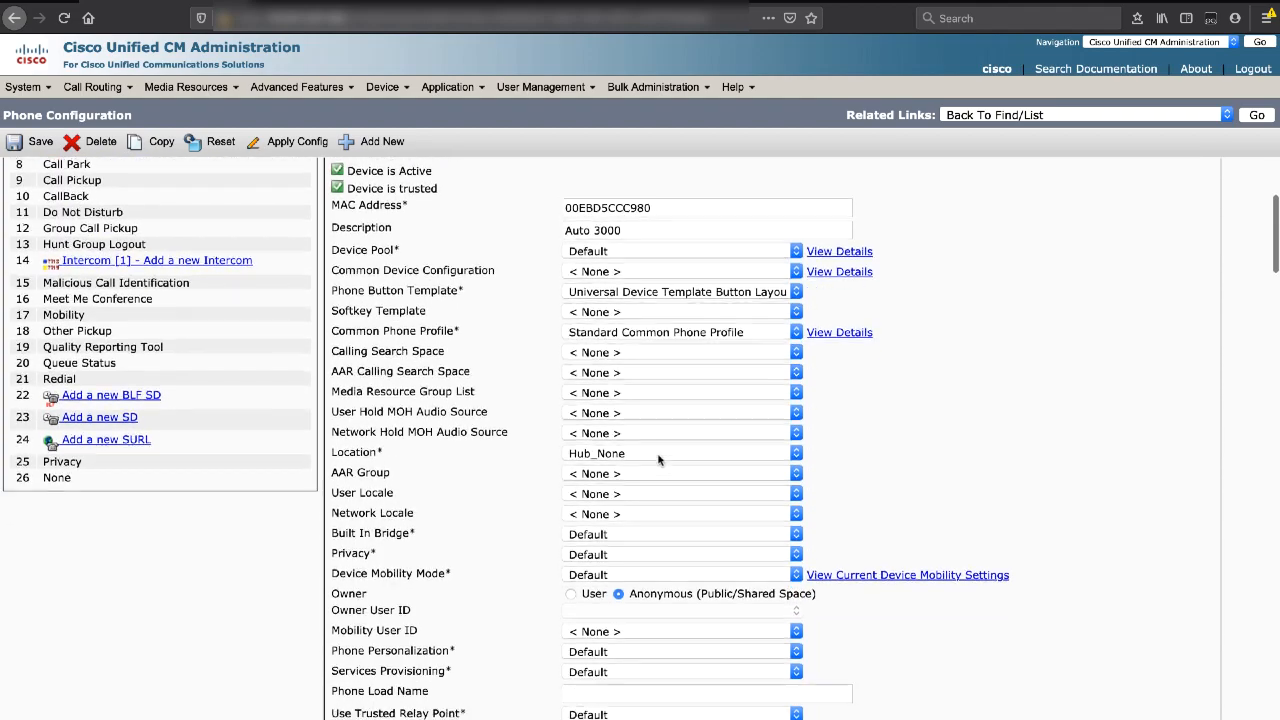
scroll(down, 3)
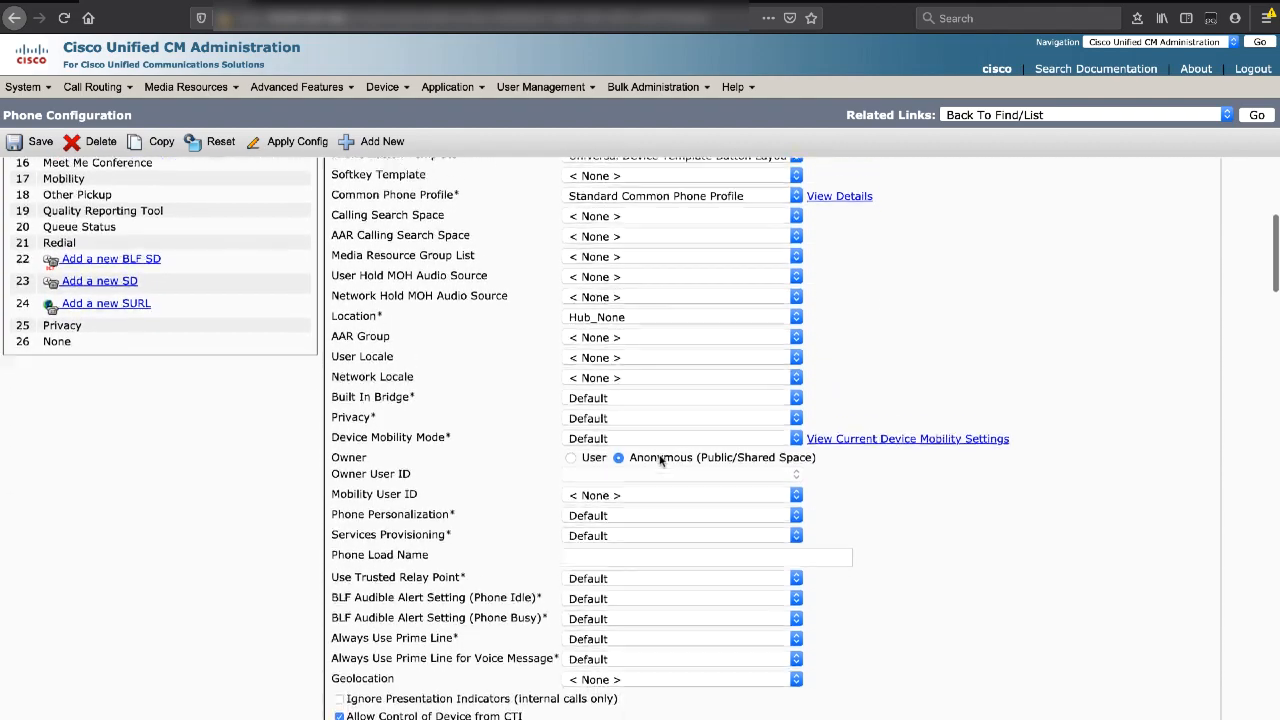
scroll(down, 3)
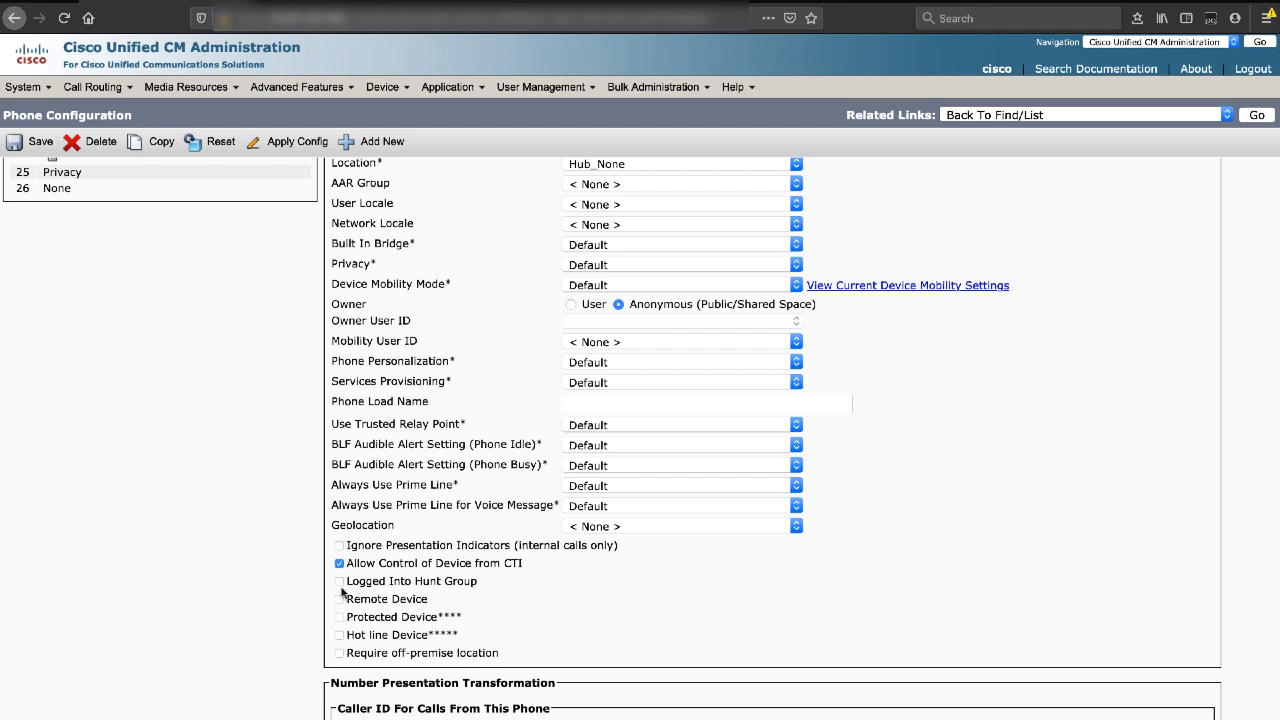
mouse_move(365, 593)
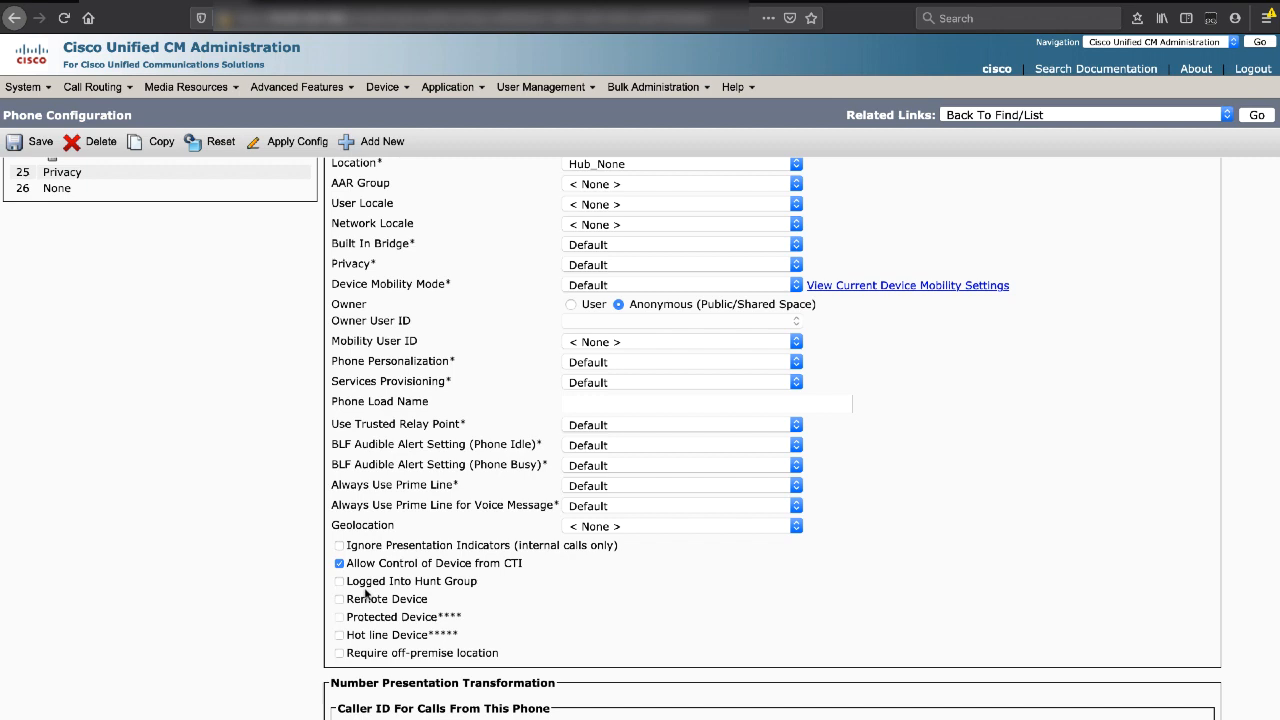
mouse_move(470, 588)
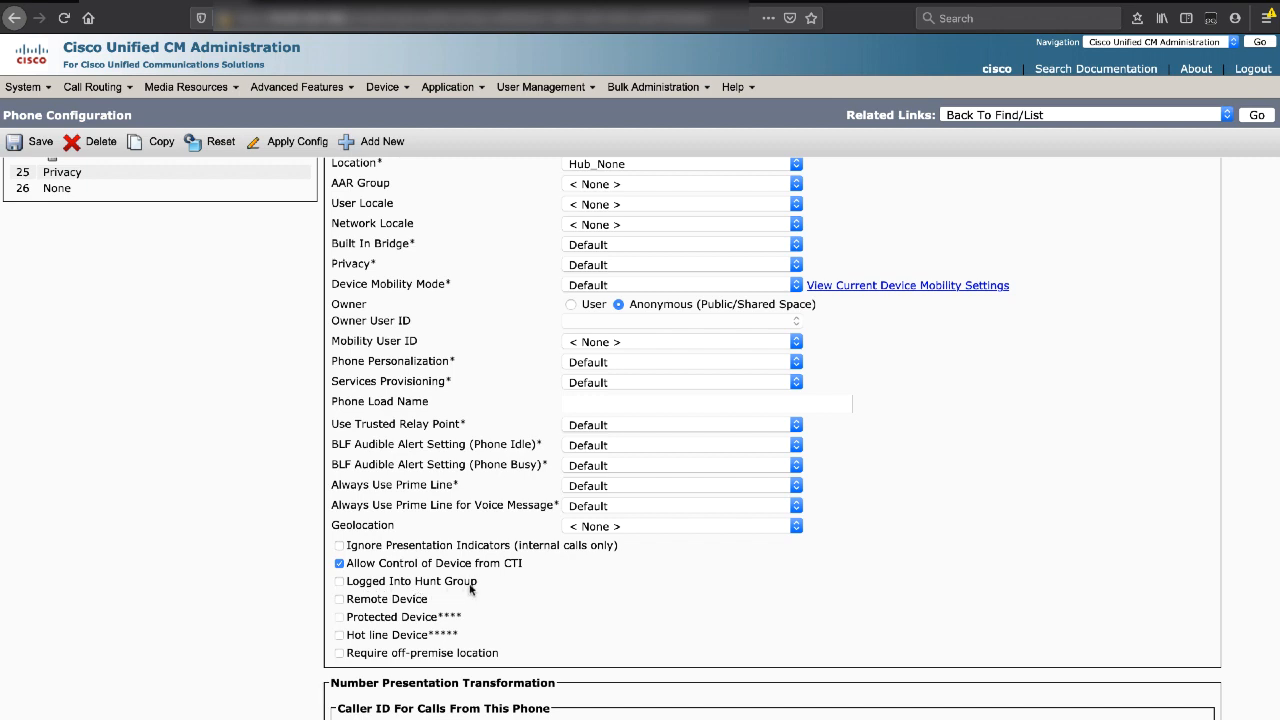
scroll(down, 3)
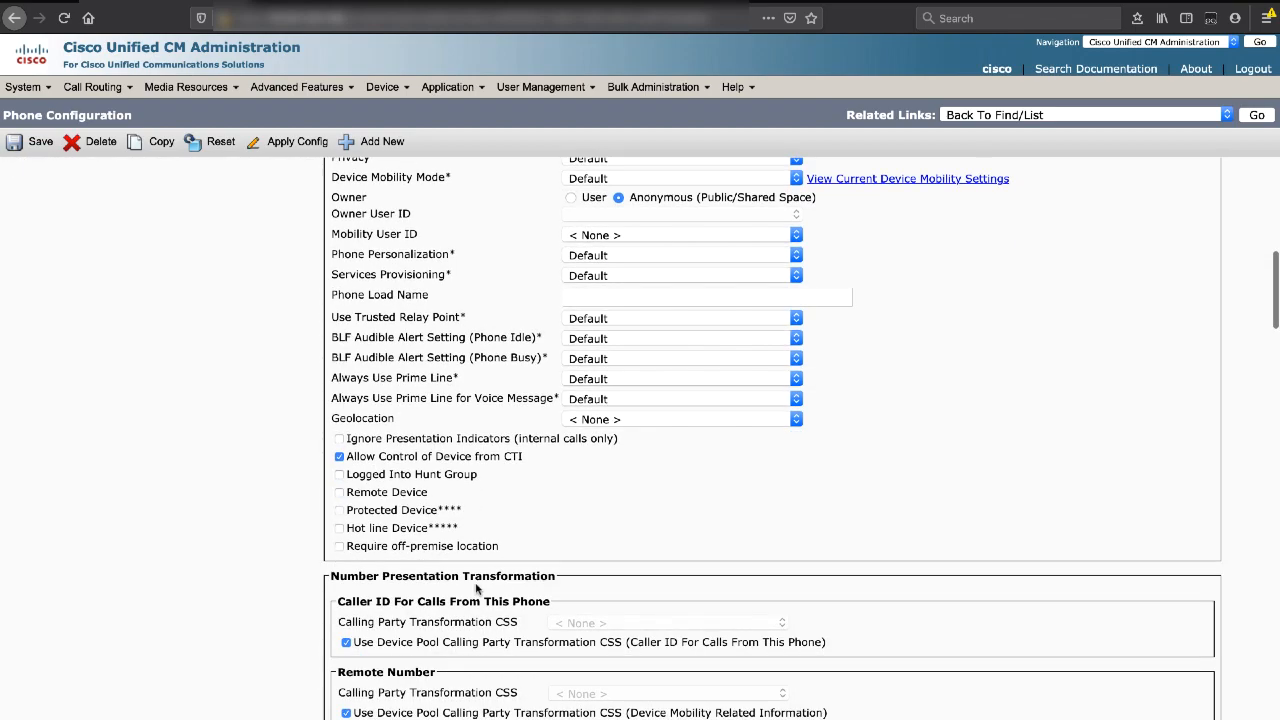
scroll(down, 3)
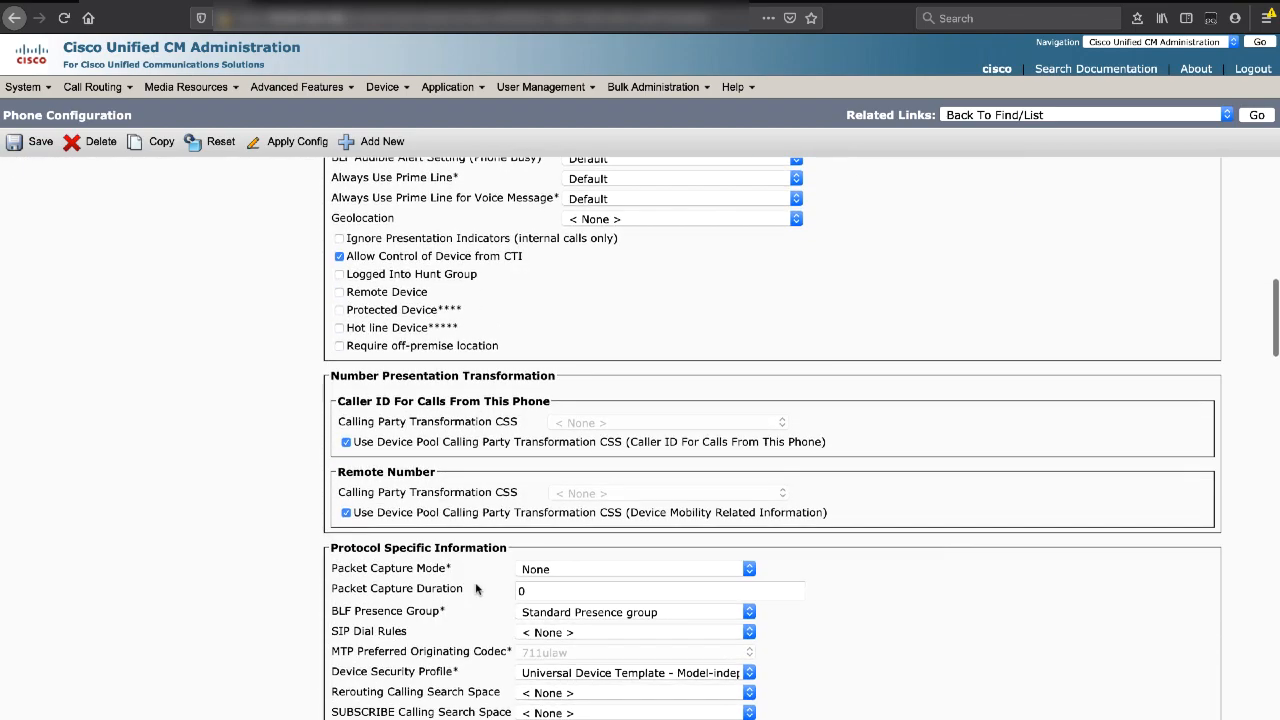
Scroll to the bottom of the Auto 3000 Phone Configuration page.
scroll(down, 3)
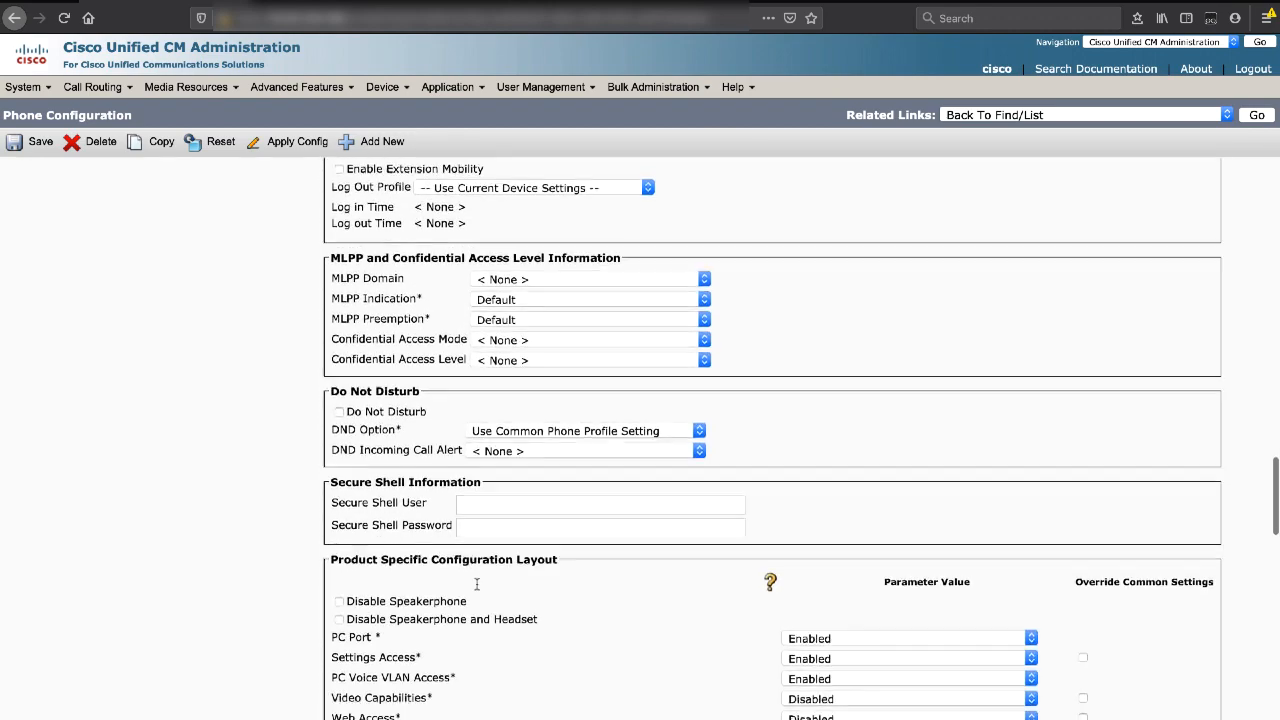
scroll(down, 3)
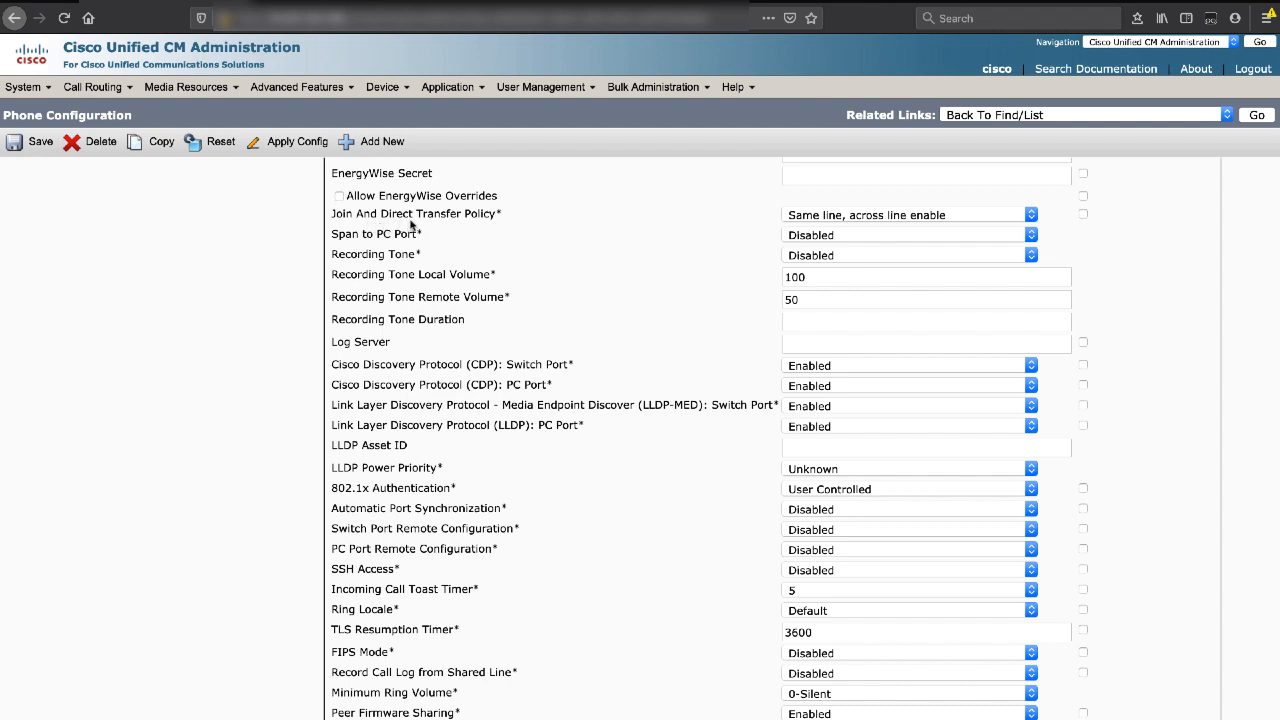
mouse_move(497, 229)
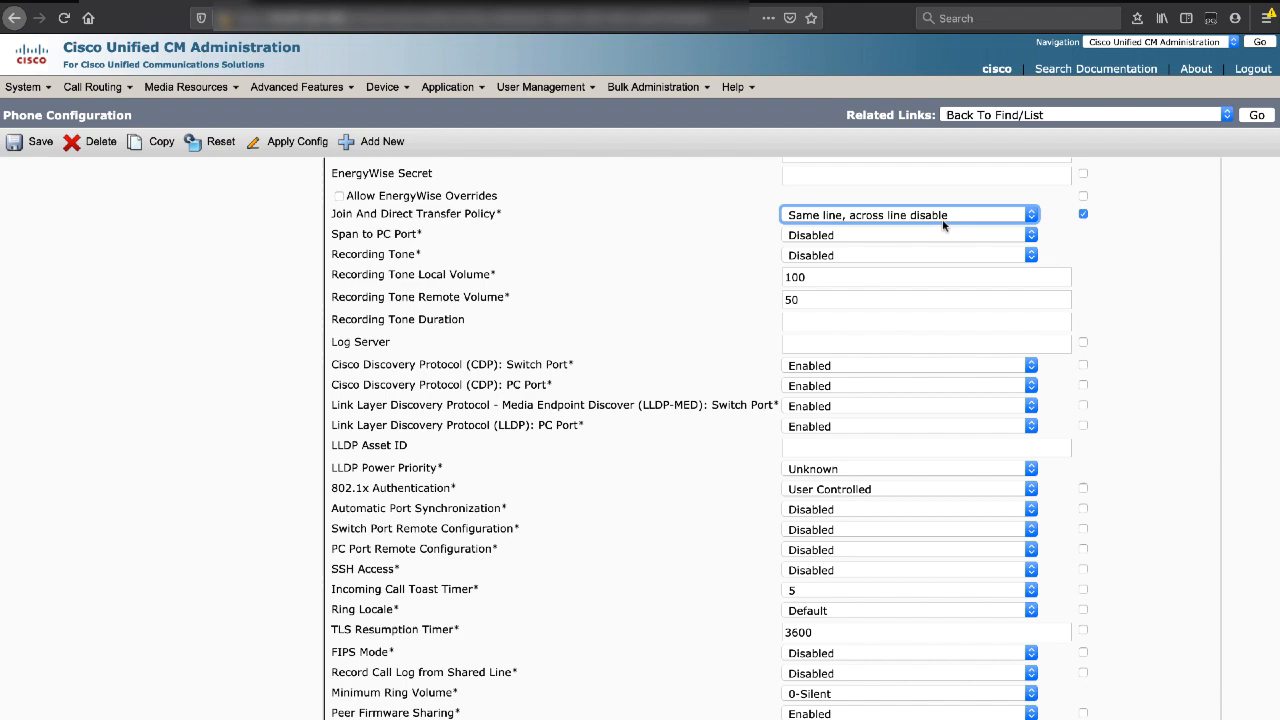
mouse_move(700, 322)
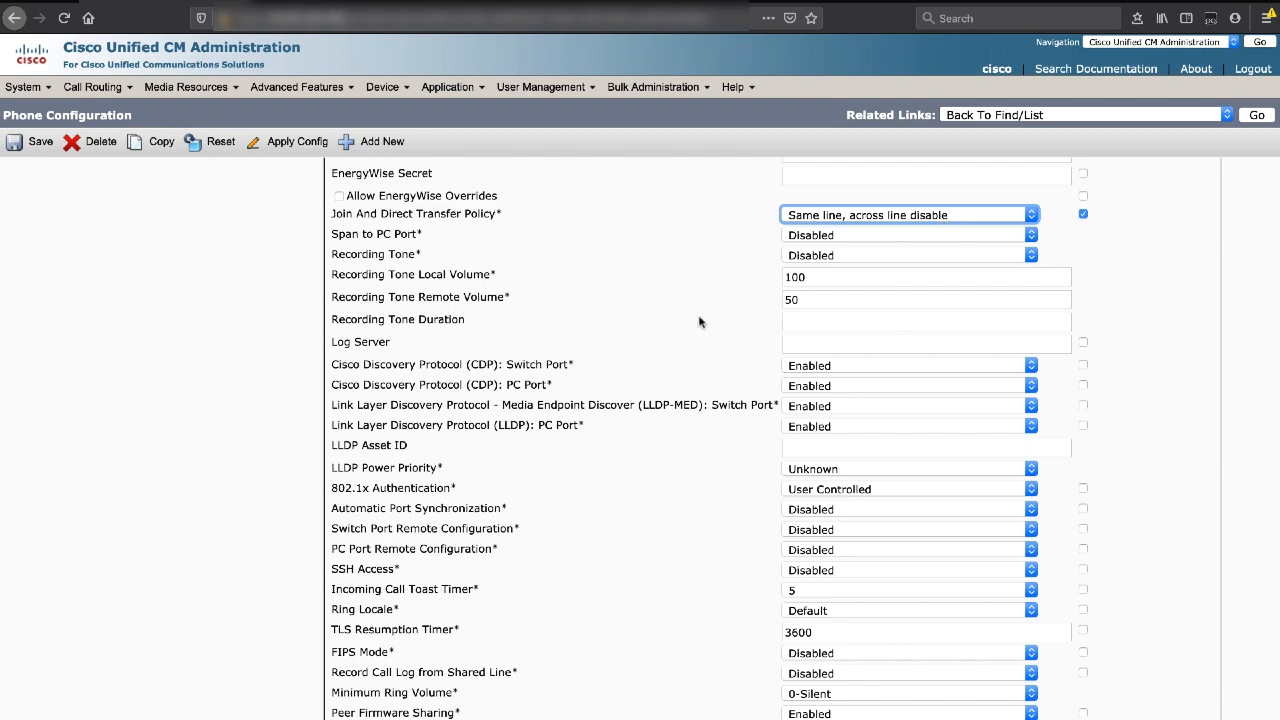
scroll(down, 3)
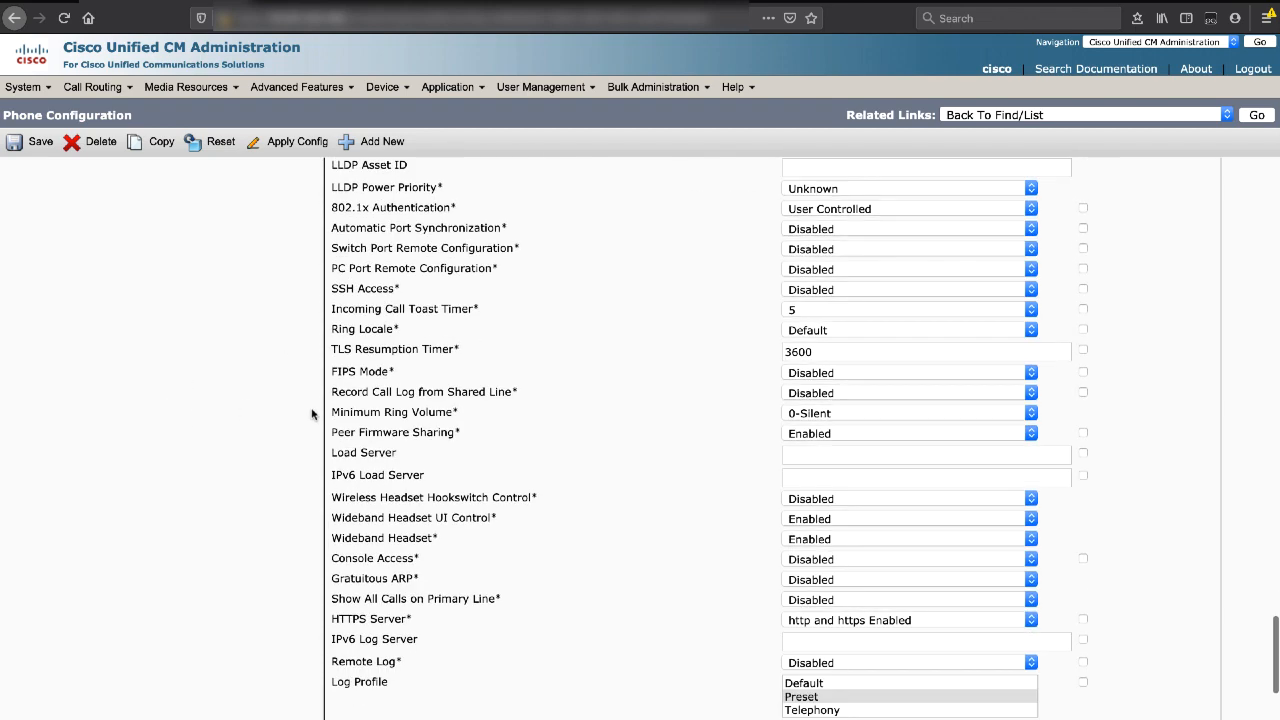
scroll(down, 3)
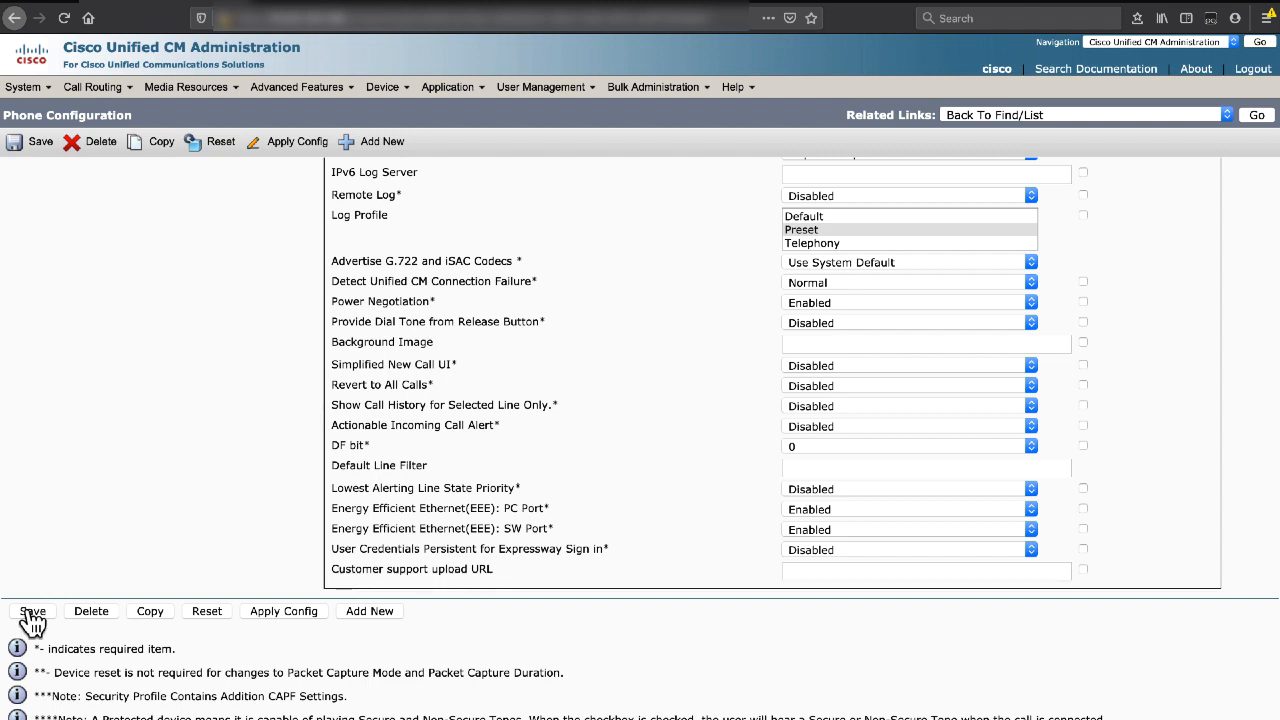
mouse_move(262, 628)
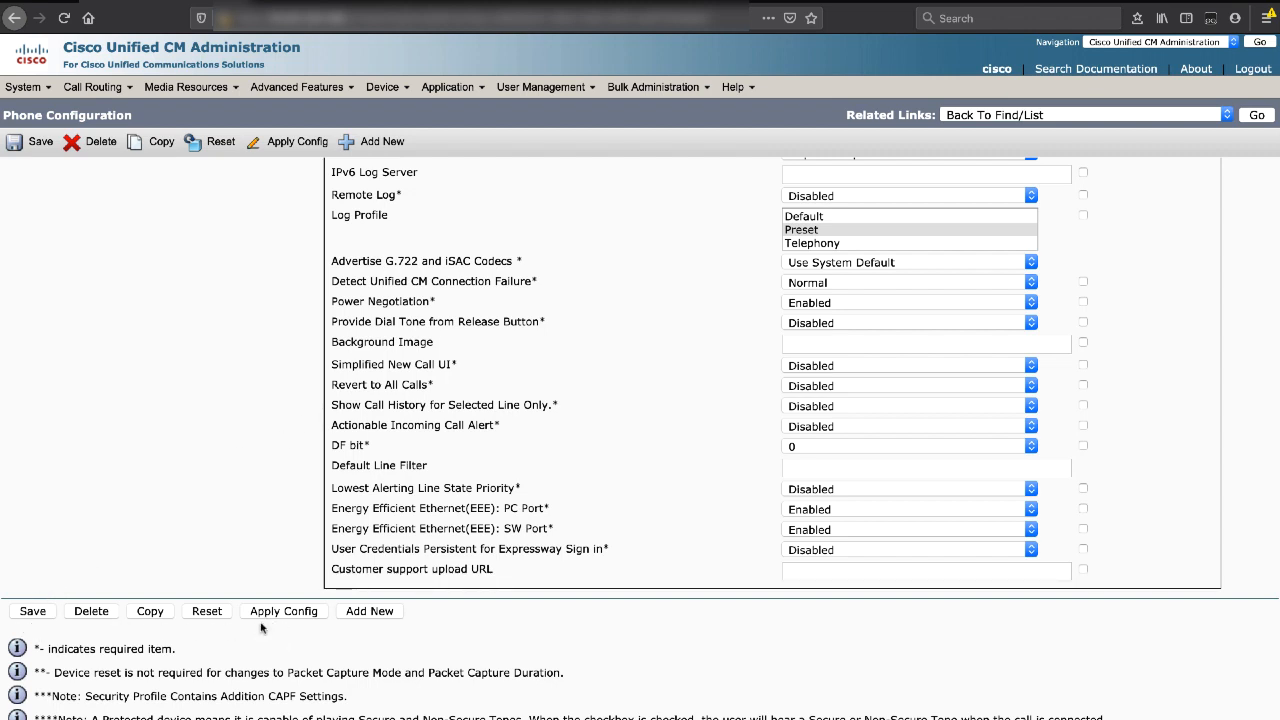
mouse_move(207, 611)
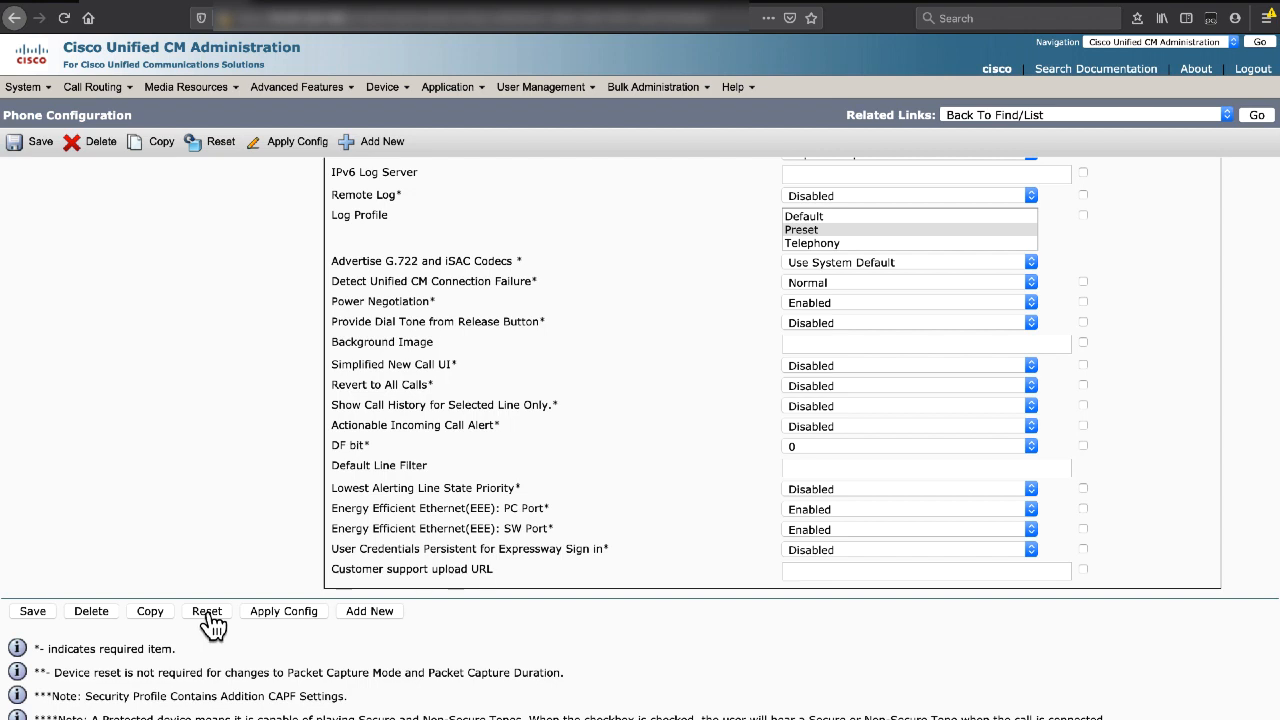
mouse_move(210, 563)
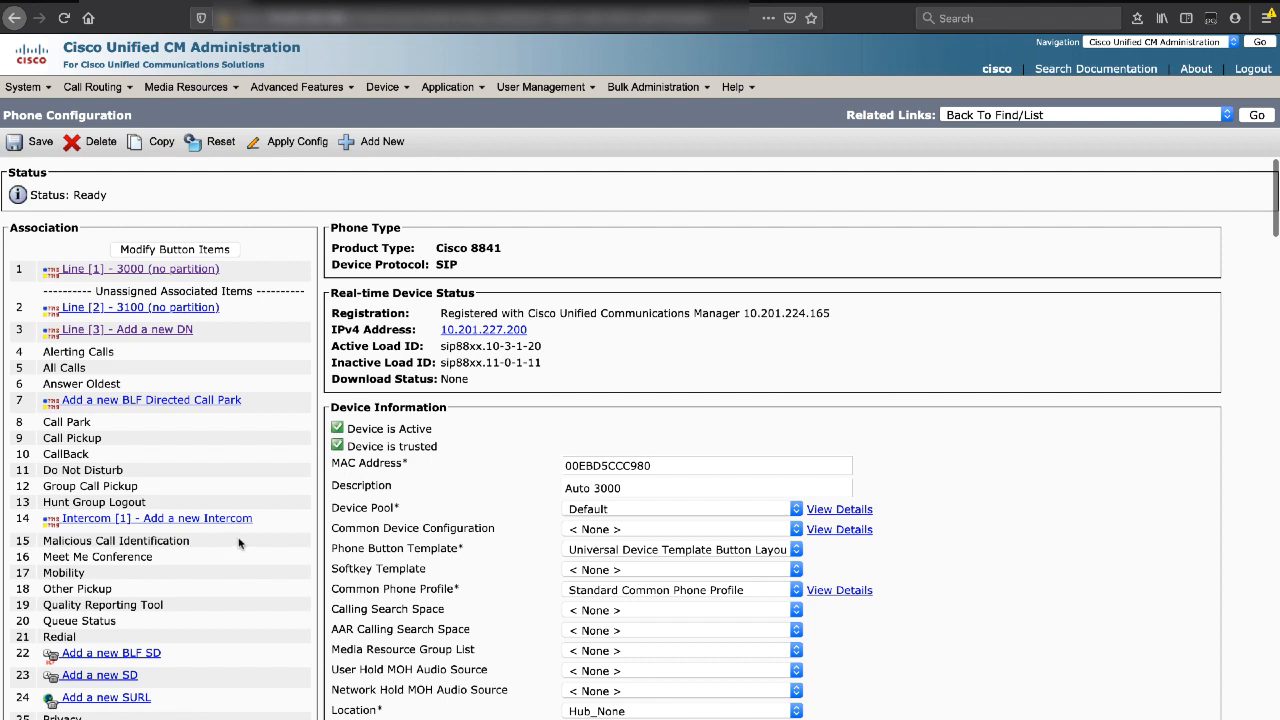
mouse_move(115, 285)
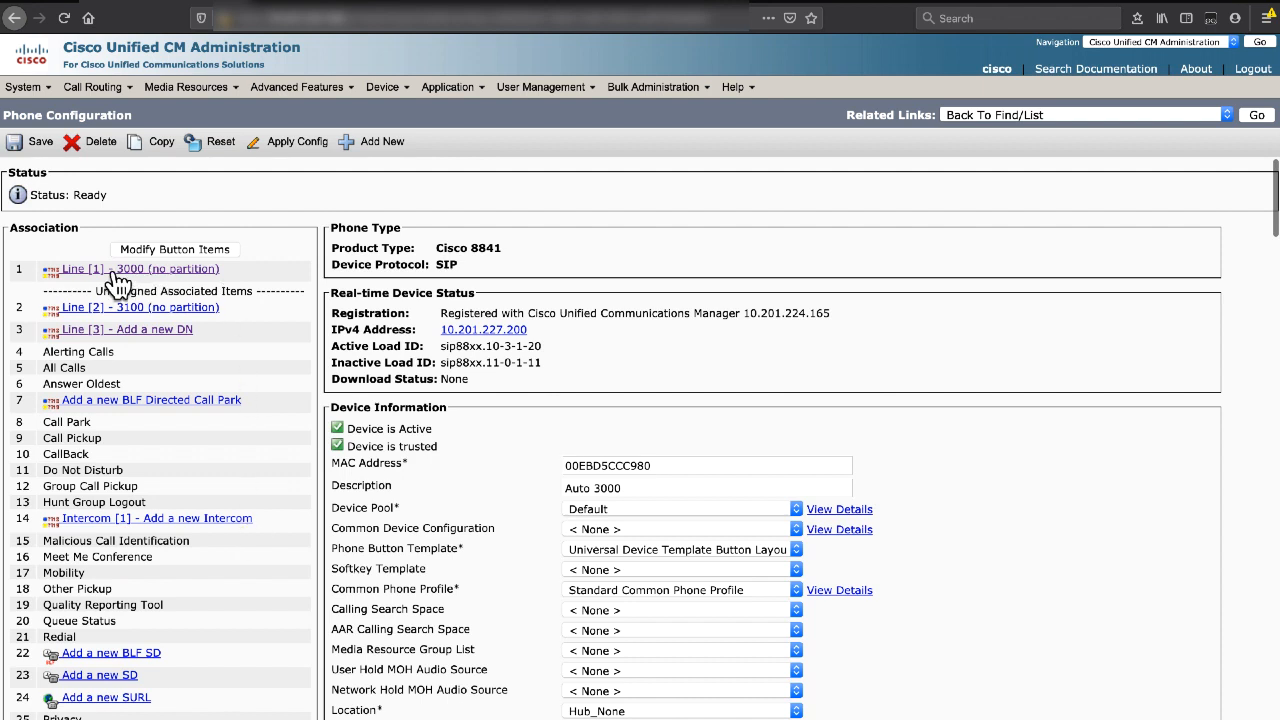
mouse_move(118, 278)
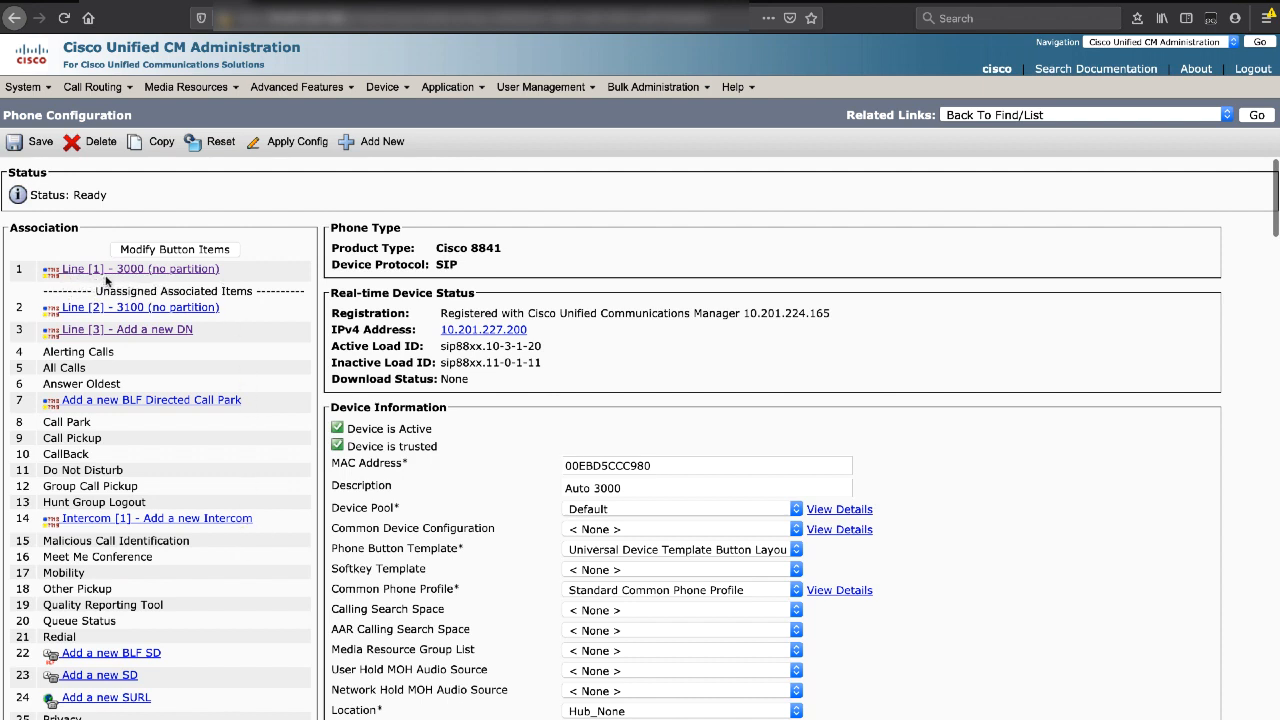
Open the Line [1] - 3000 directory number link from the Association panel.
click(140, 268)
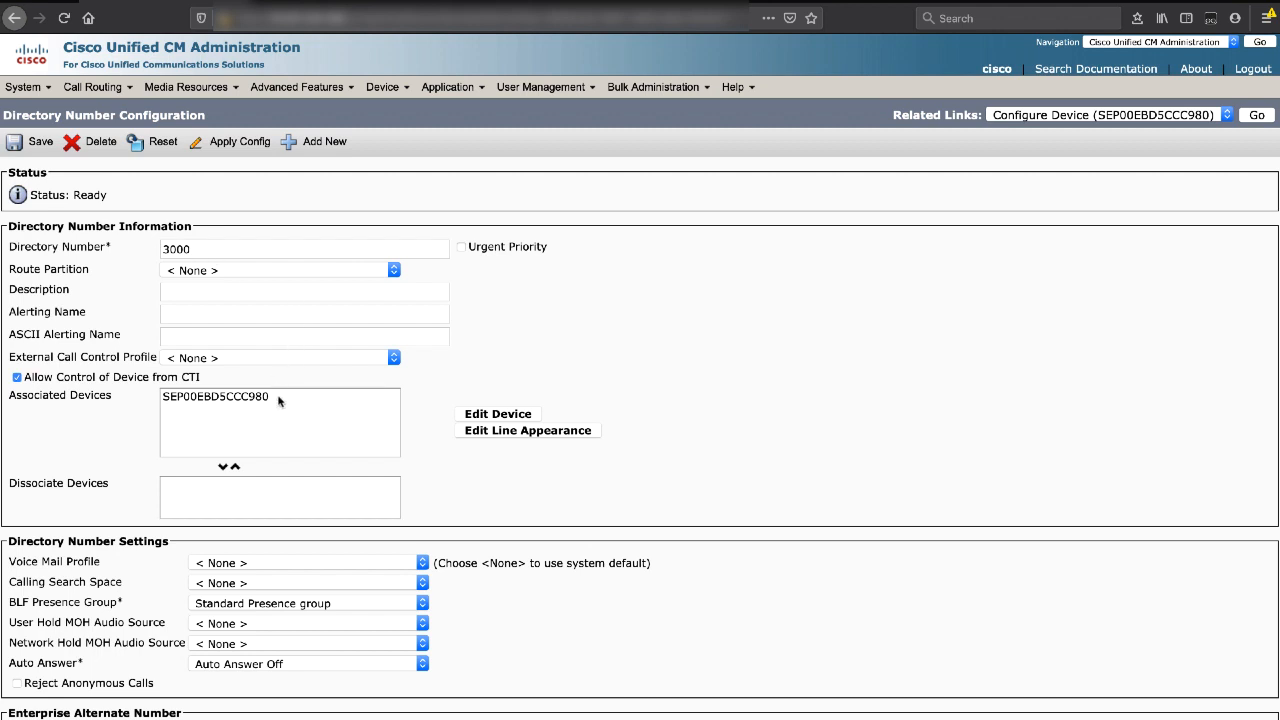
mouse_move(283, 398)
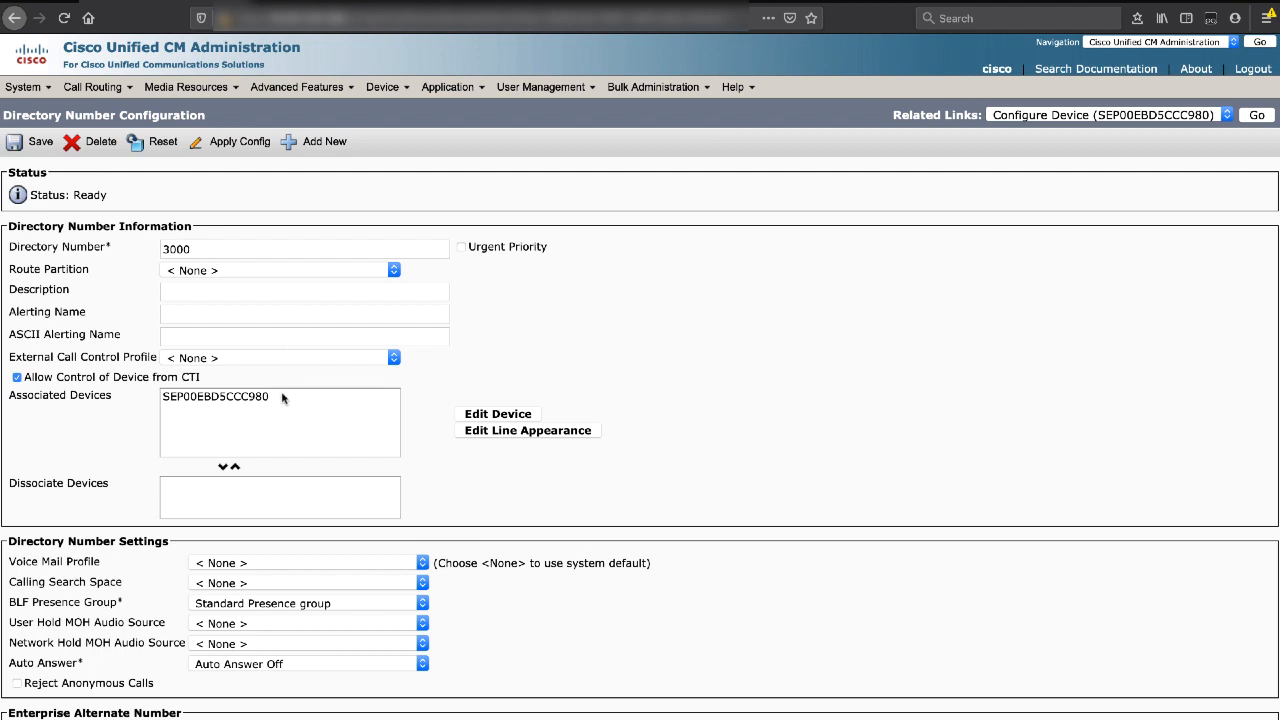
mouse_move(285, 393)
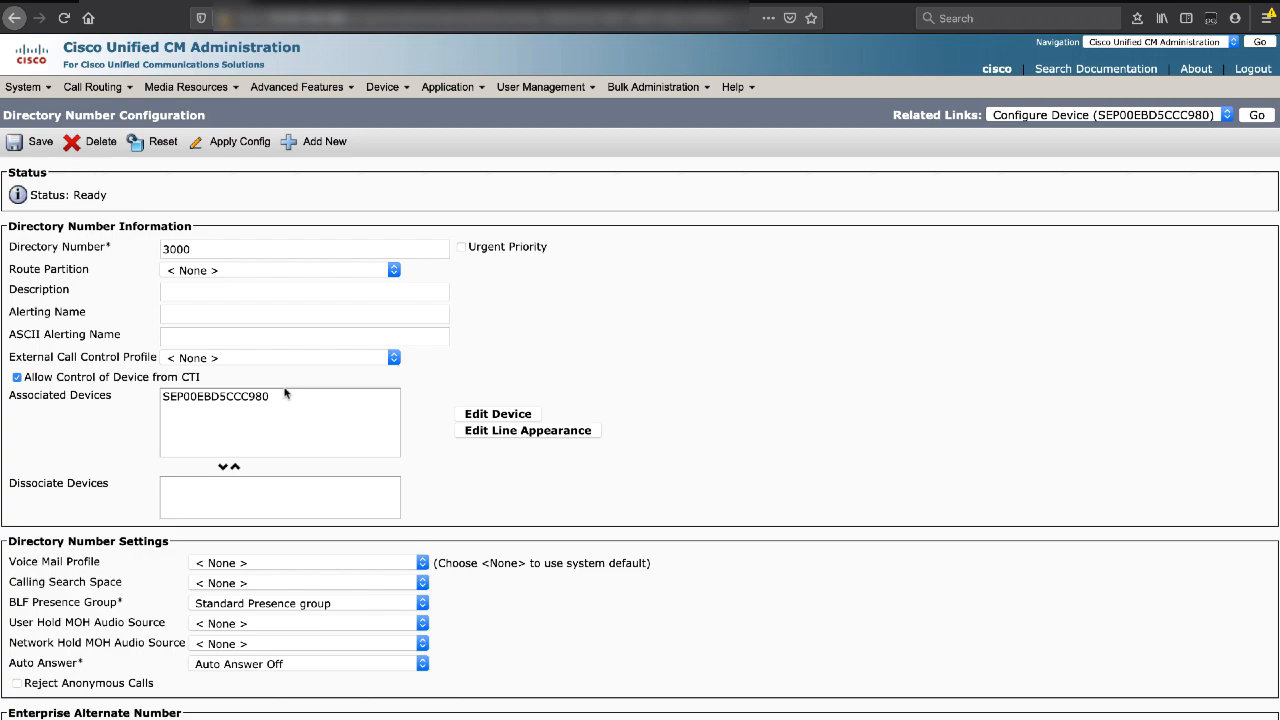
Review line 3000's settings, confirming maximum calls 2 and busy trigger 1.
scroll(down, 3)
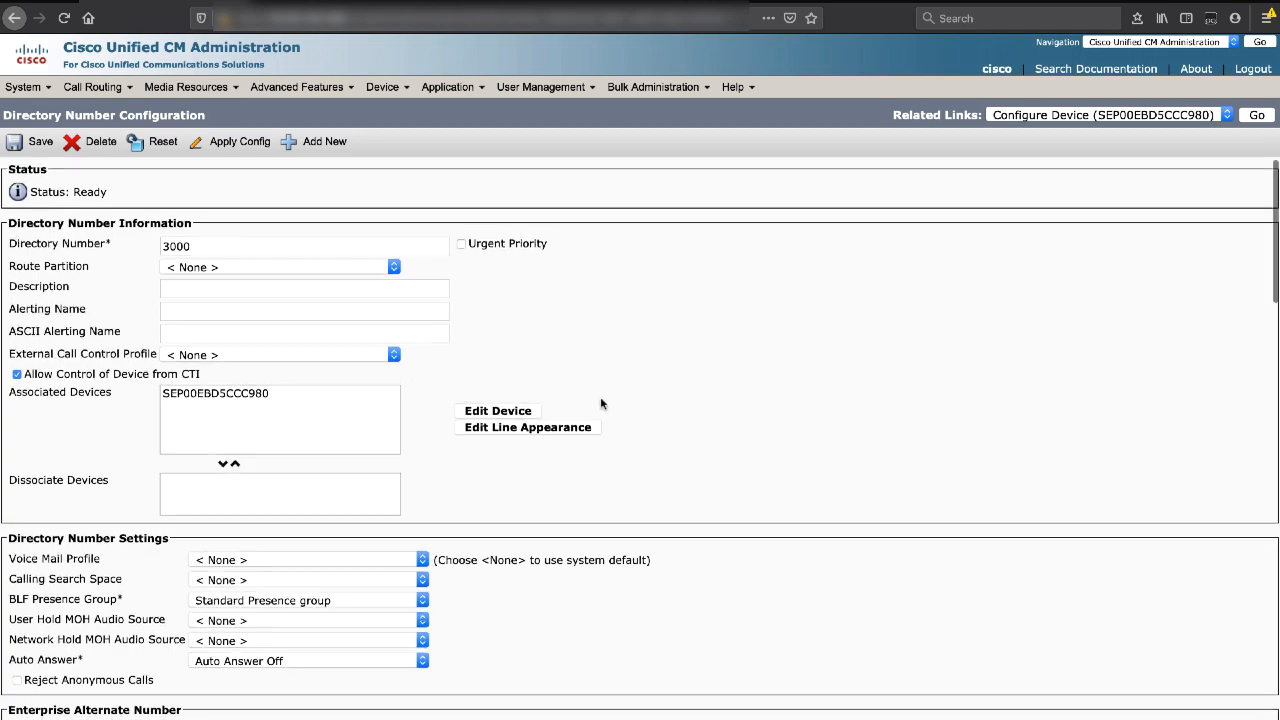
scroll(down, 3)
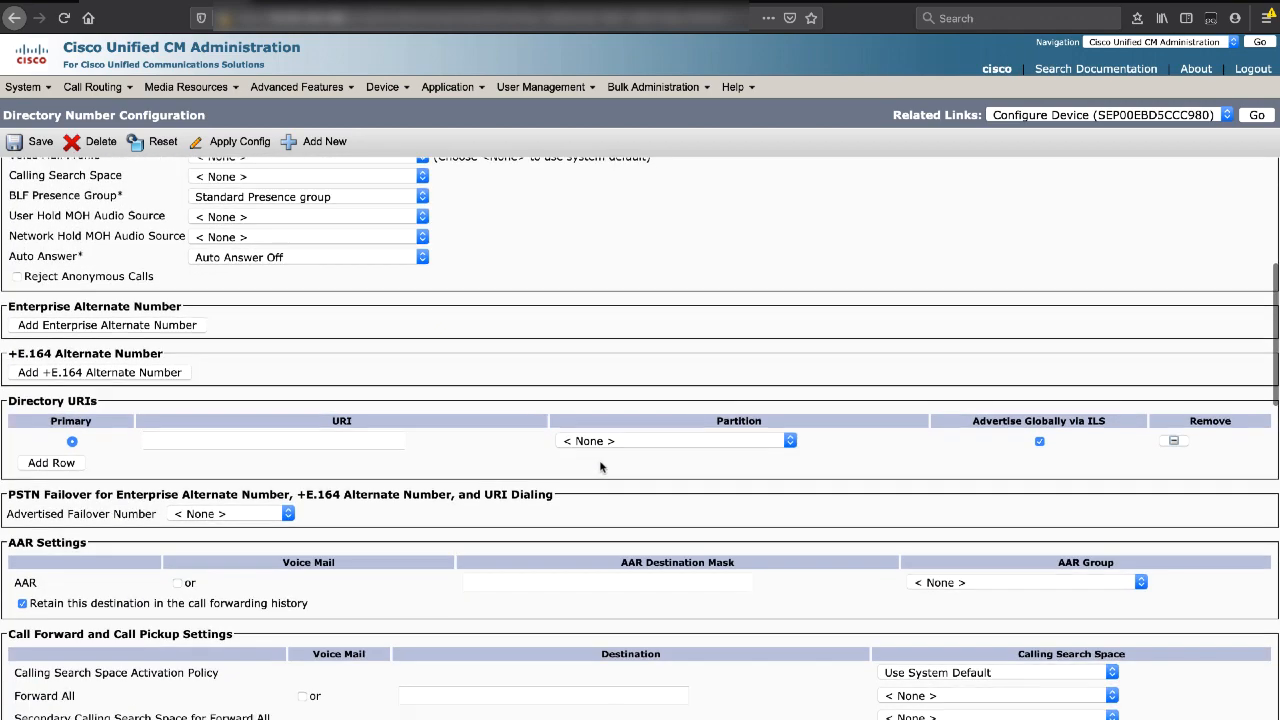
scroll(down, 3)
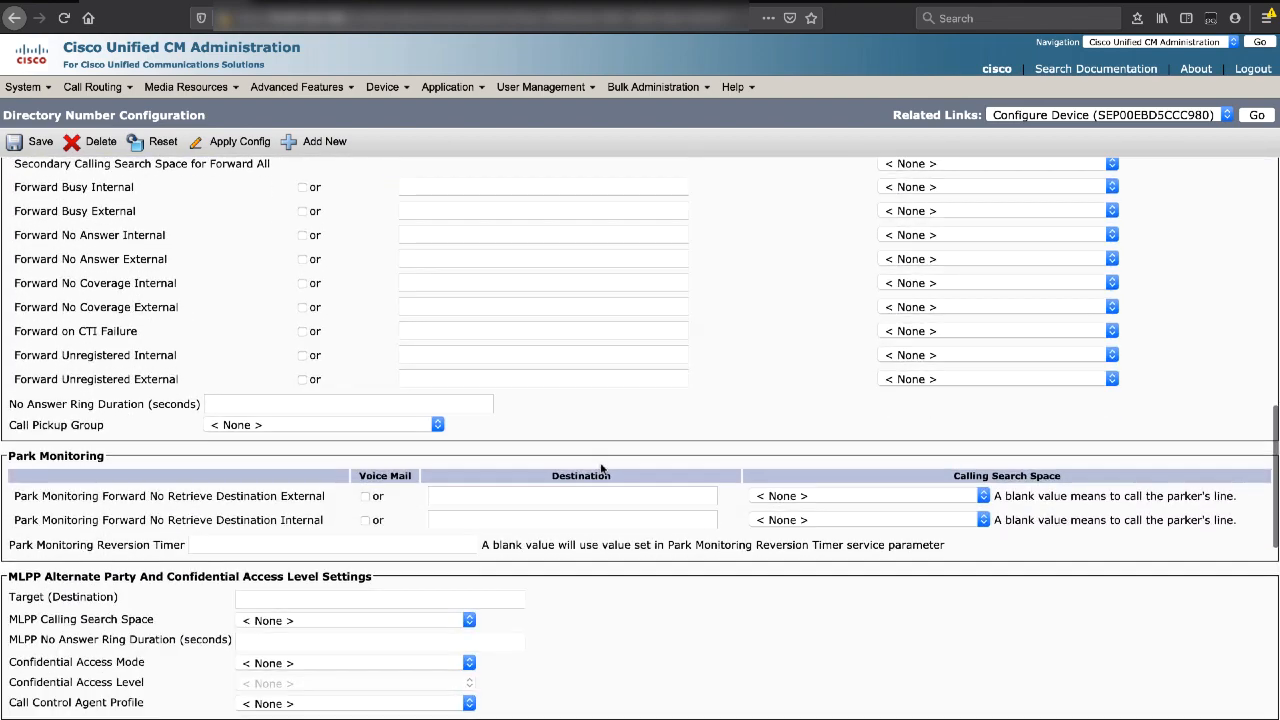
scroll(up, 3)
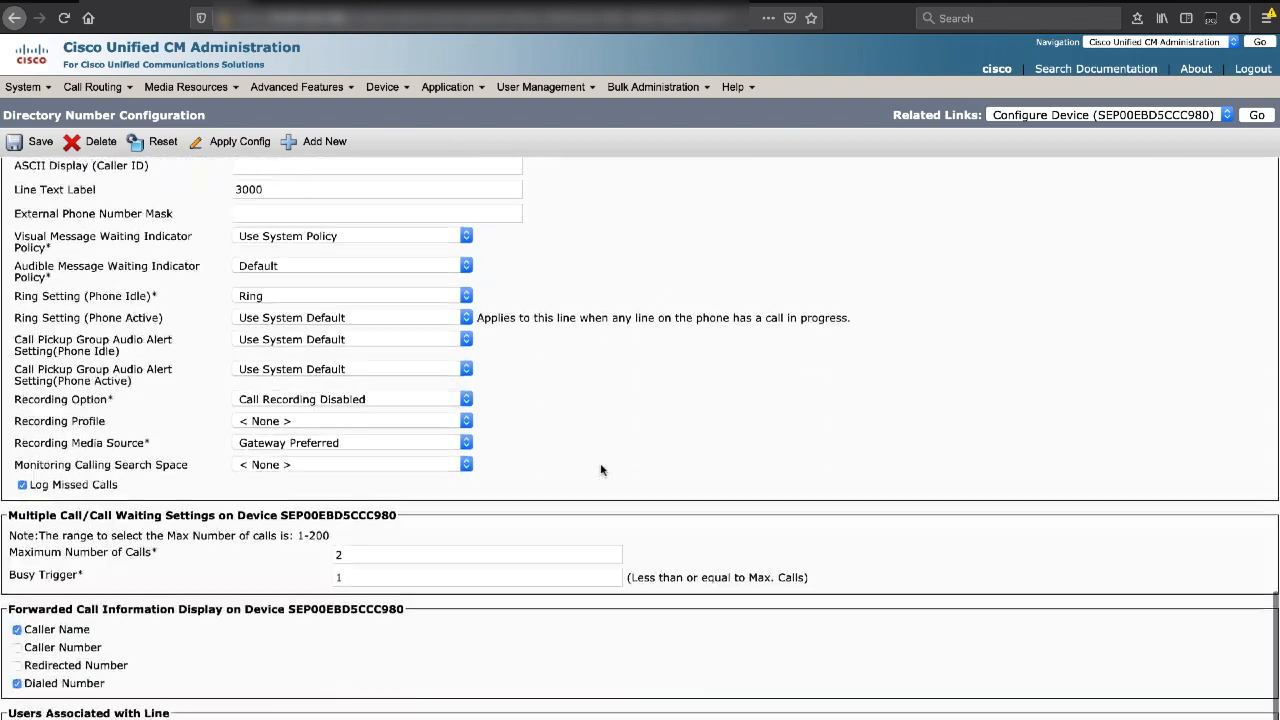
scroll(down, 3)
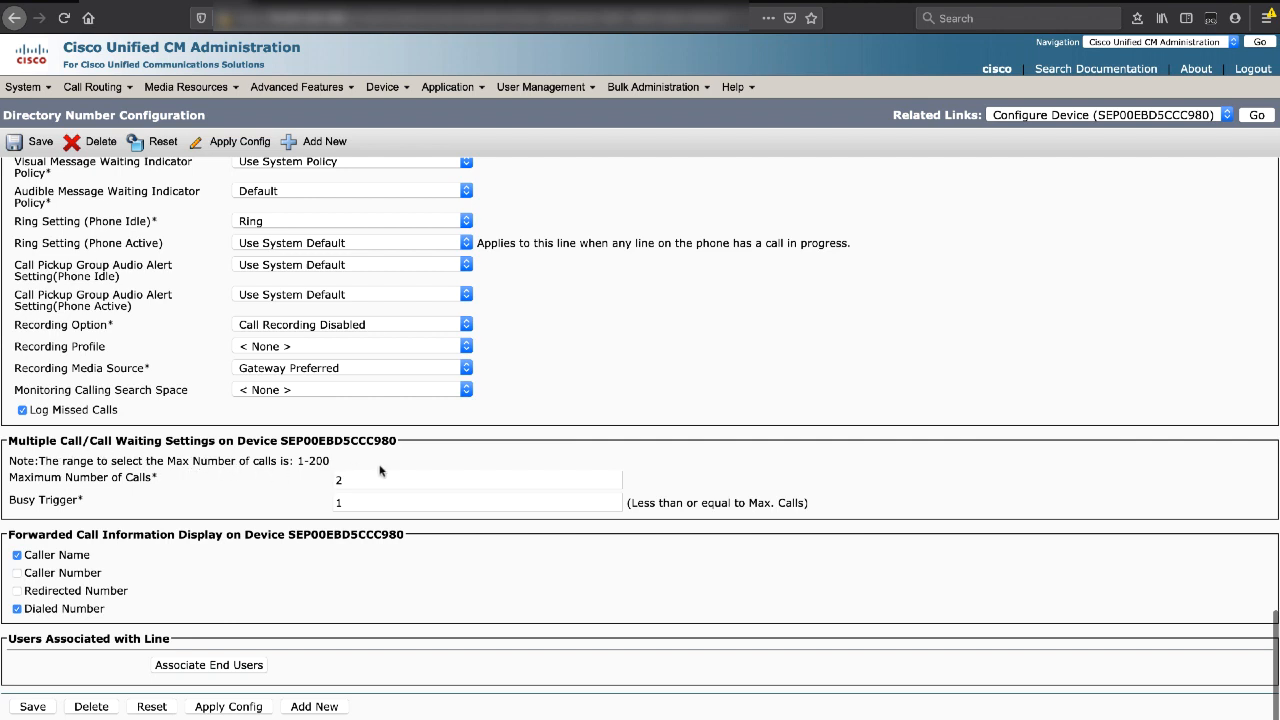
mouse_move(80, 505)
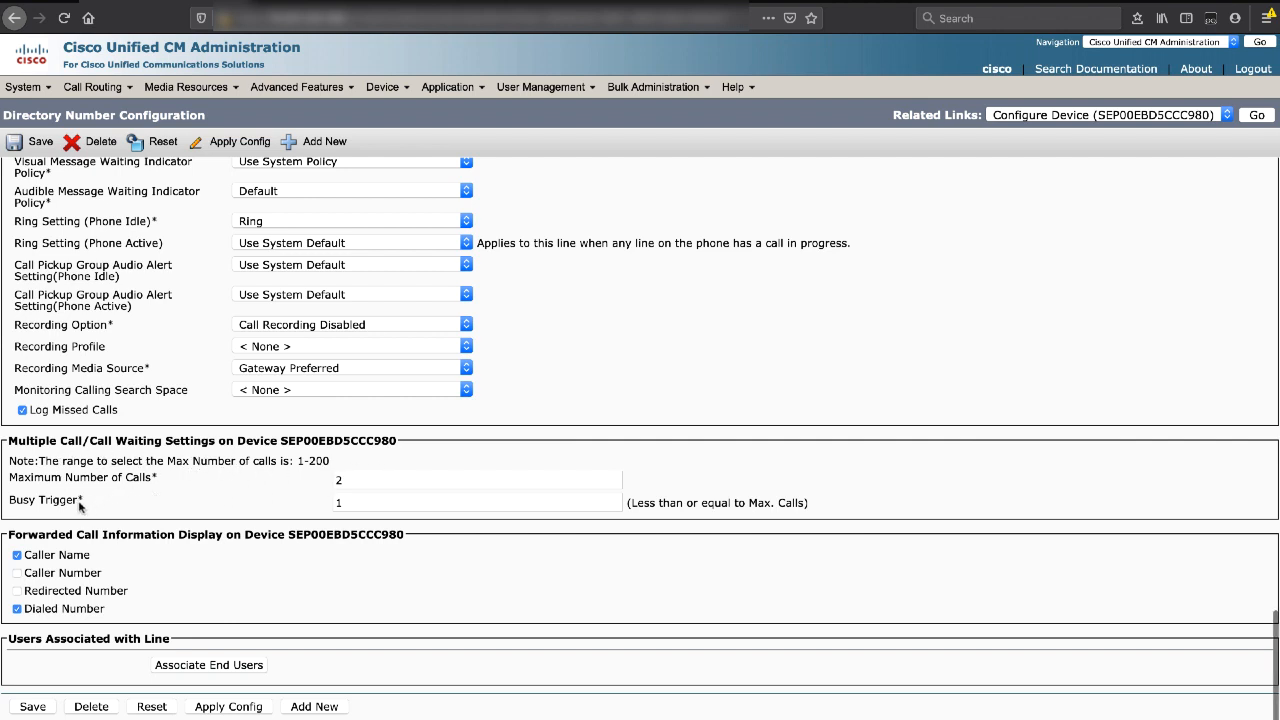
mouse_move(365, 497)
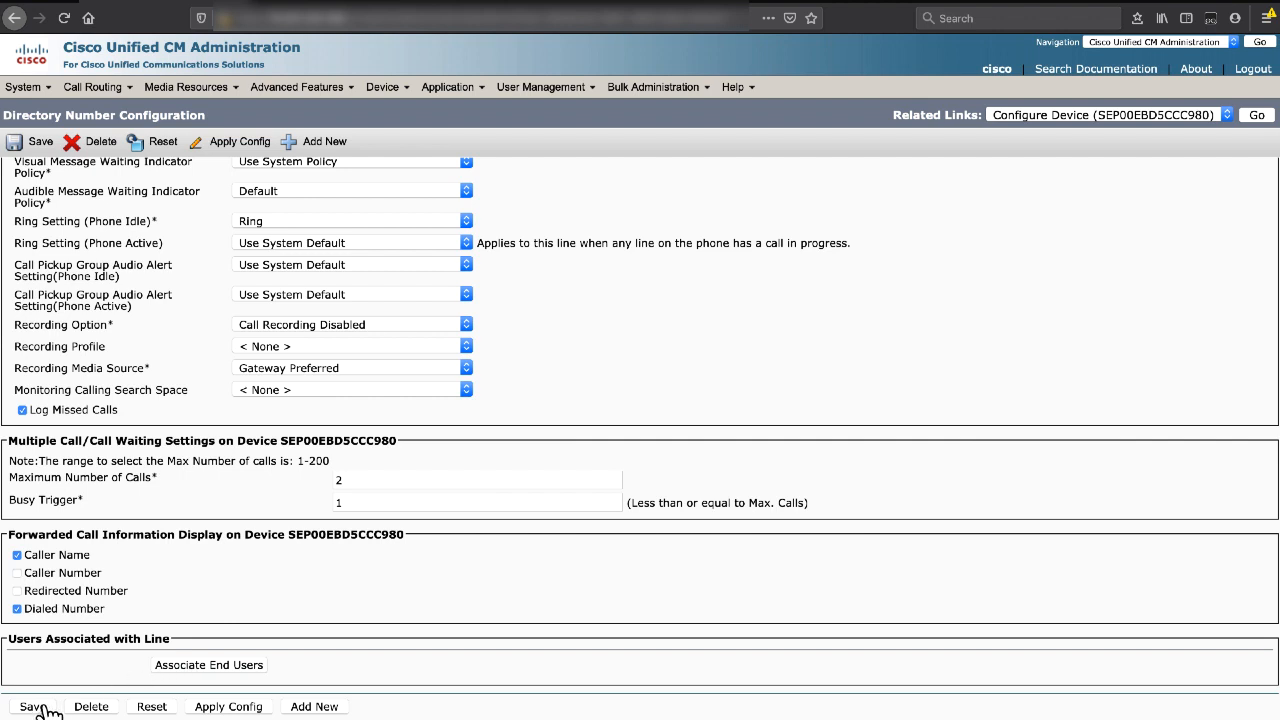
mouse_move(210, 710)
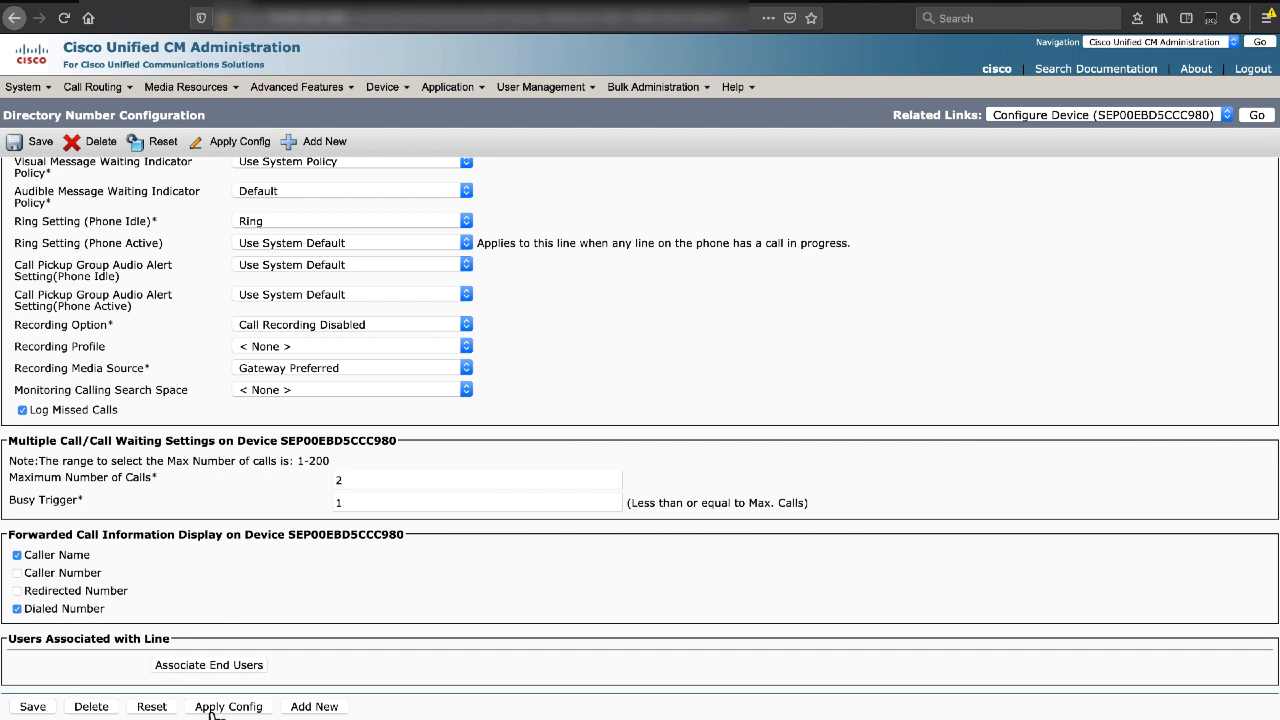
mouse_move(152, 715)
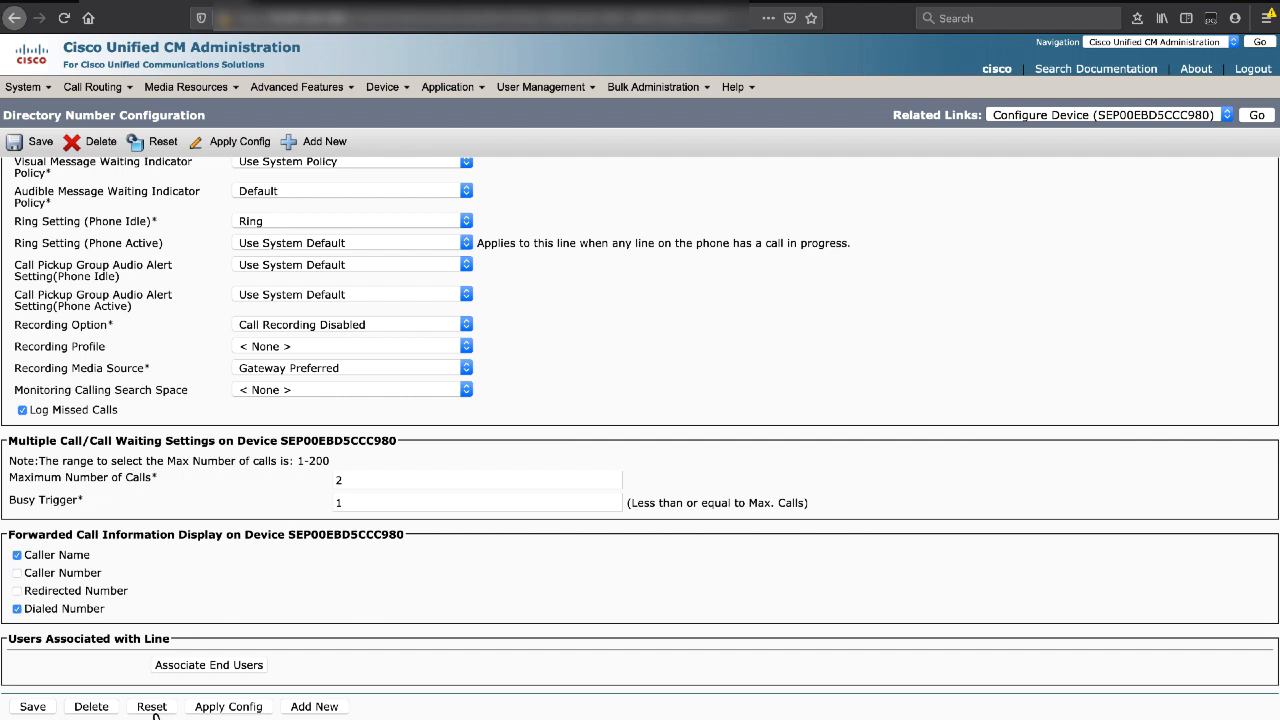
mouse_move(278, 531)
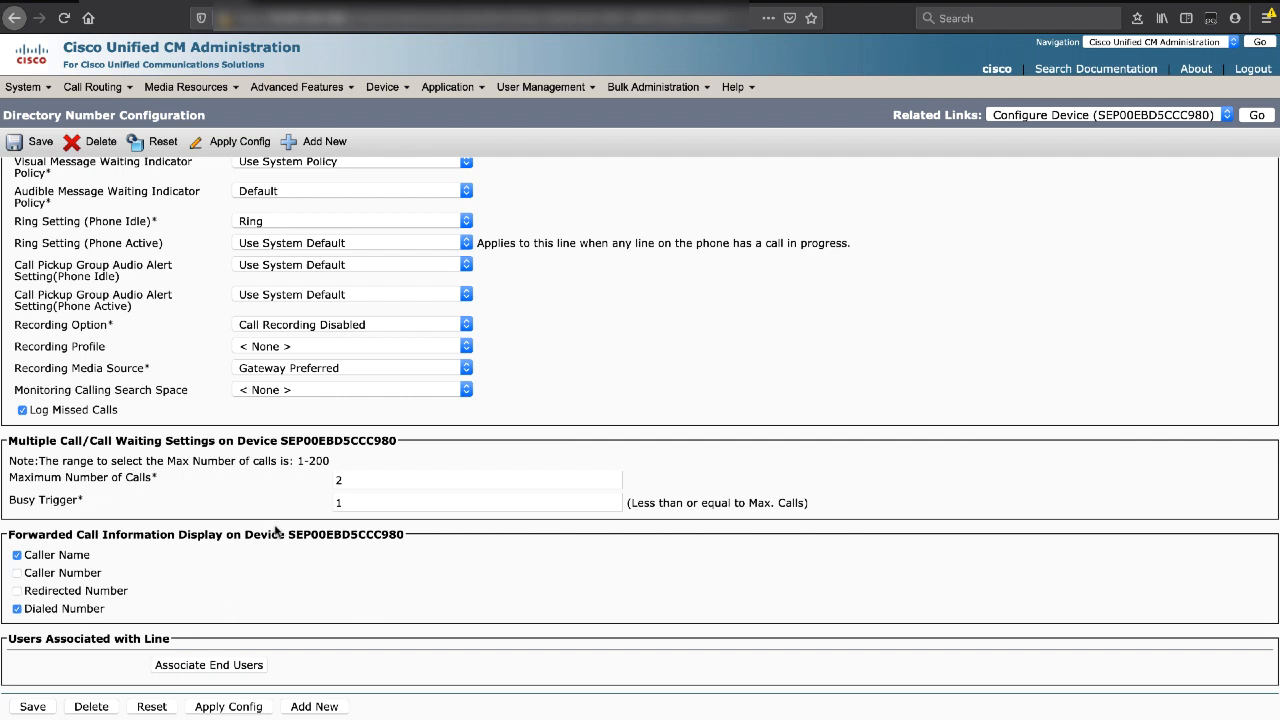
mouse_move(531, 336)
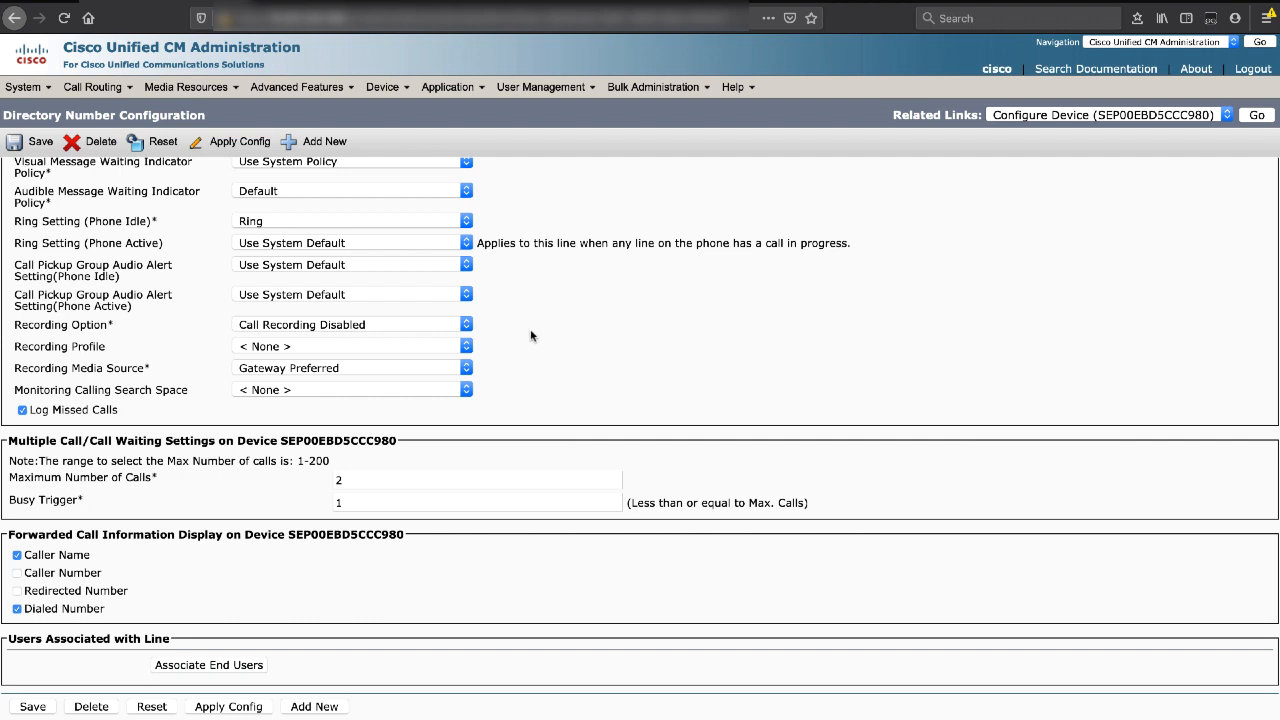
Find all application users and open pguser's configuration page.
click(541, 87)
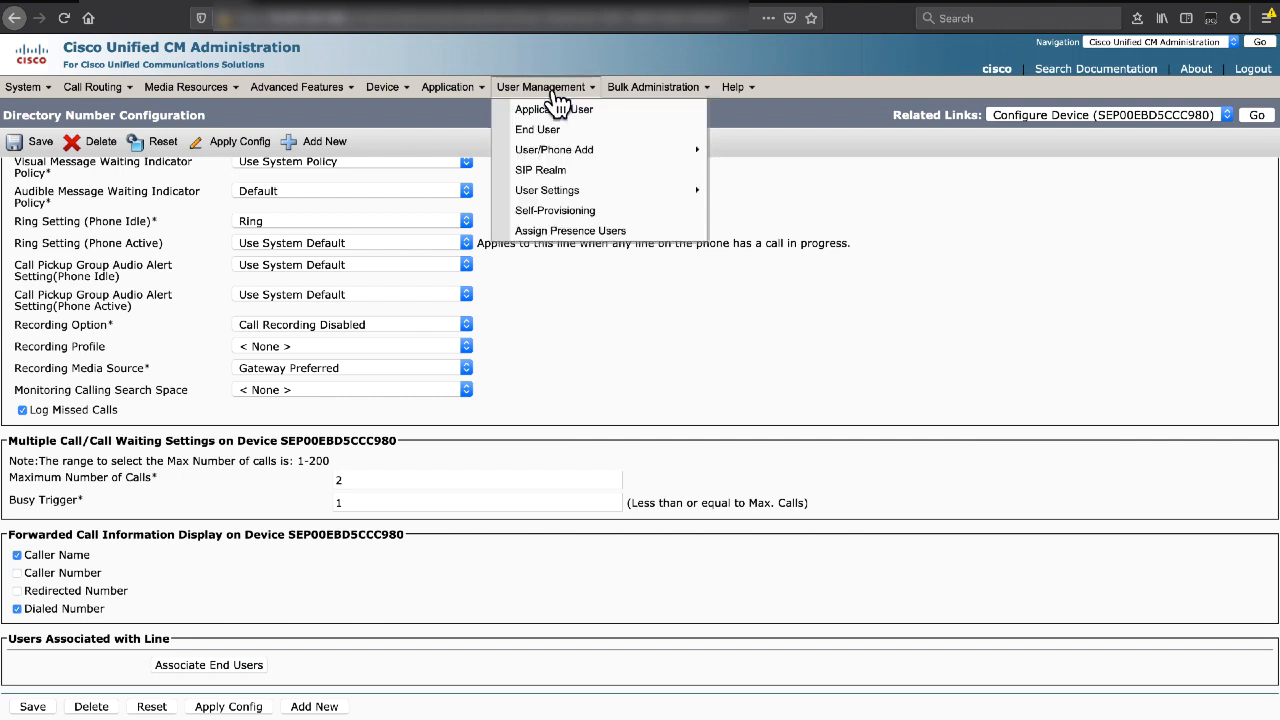
click(548, 109)
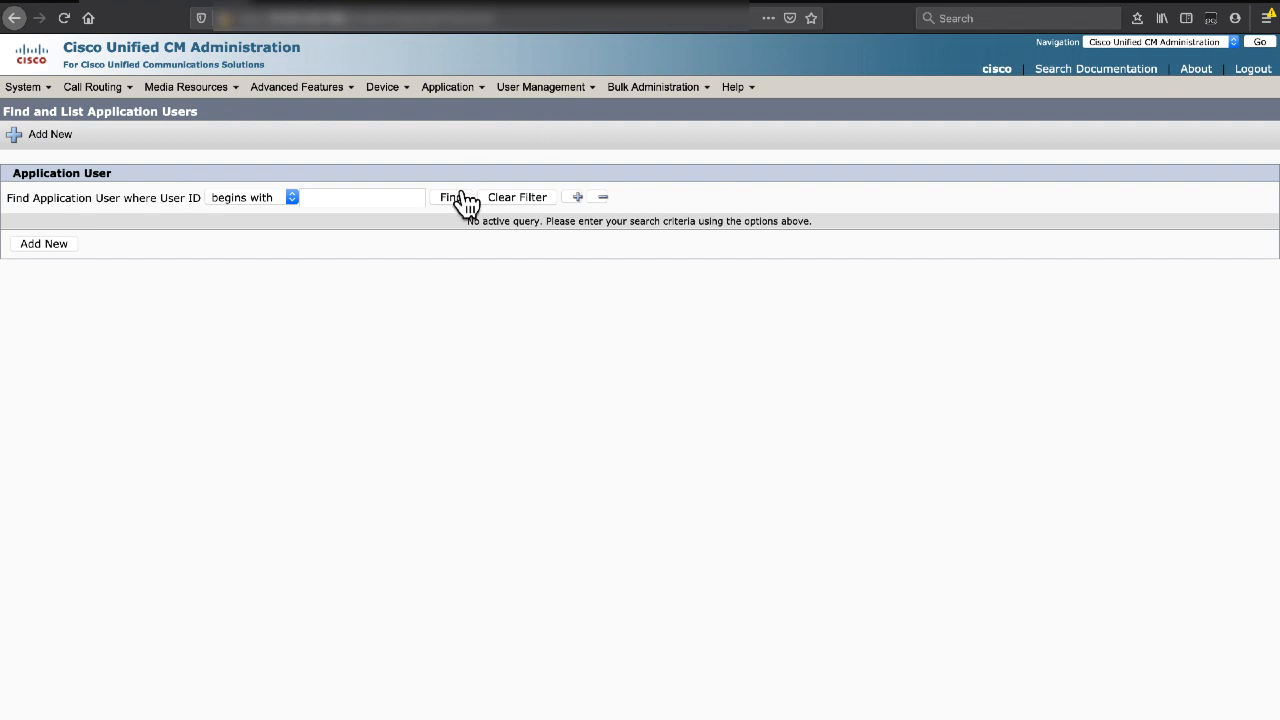
click(451, 197)
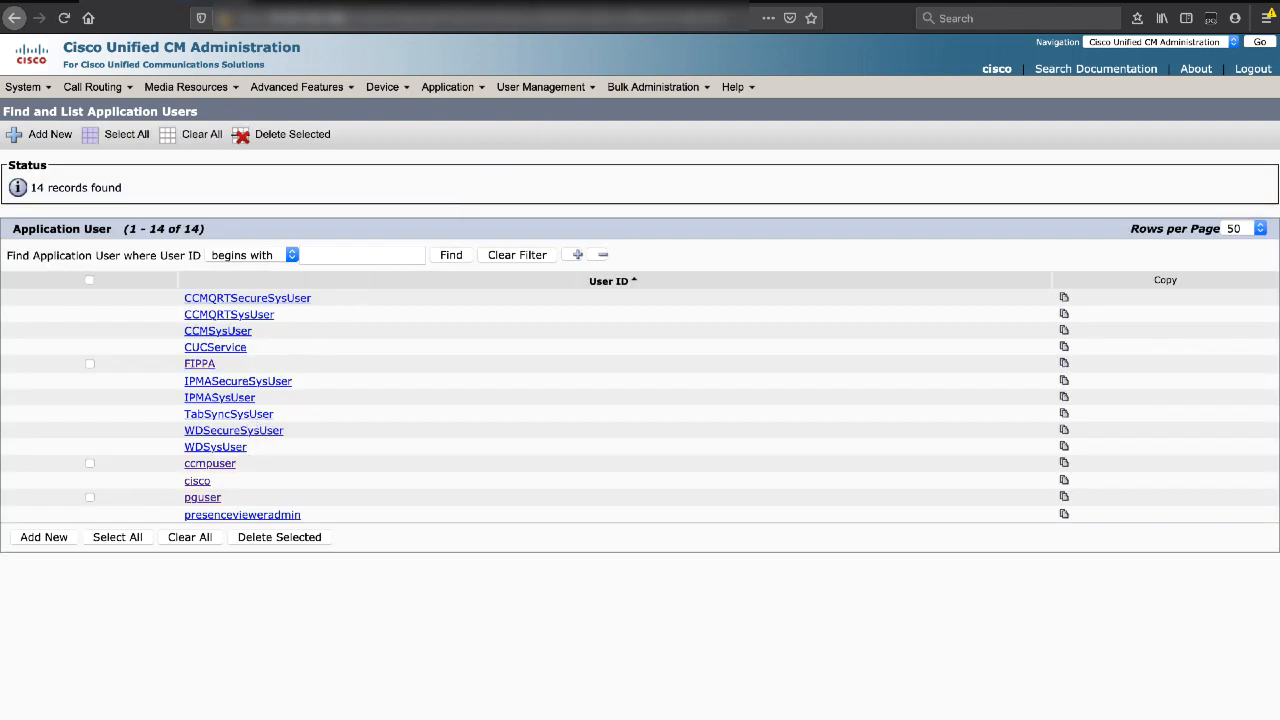
click(202, 497)
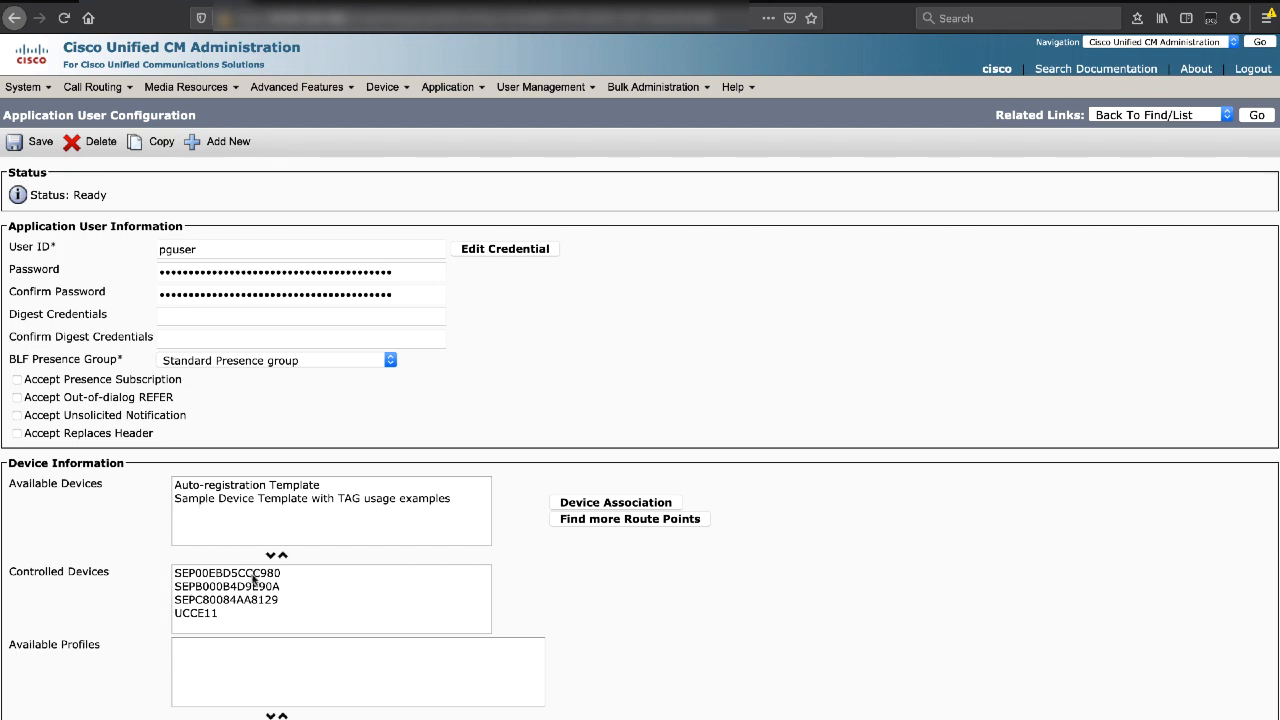
click(226, 573)
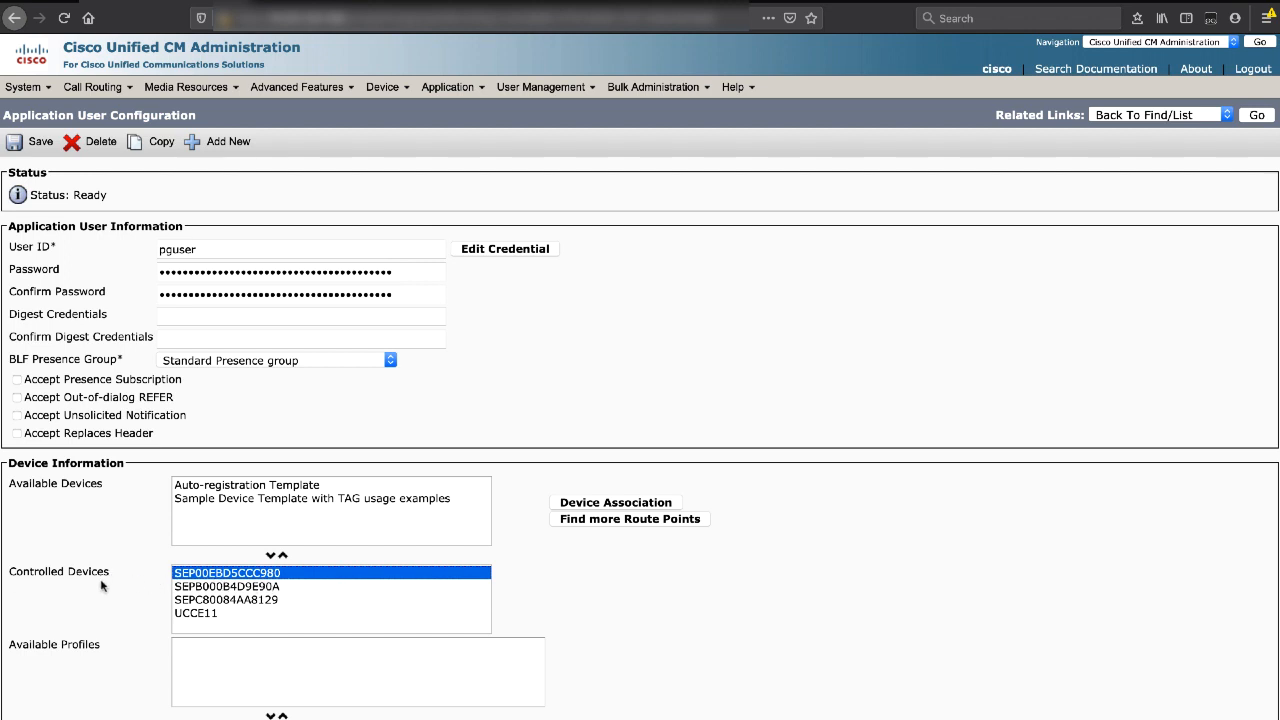
mouse_move(102, 585)
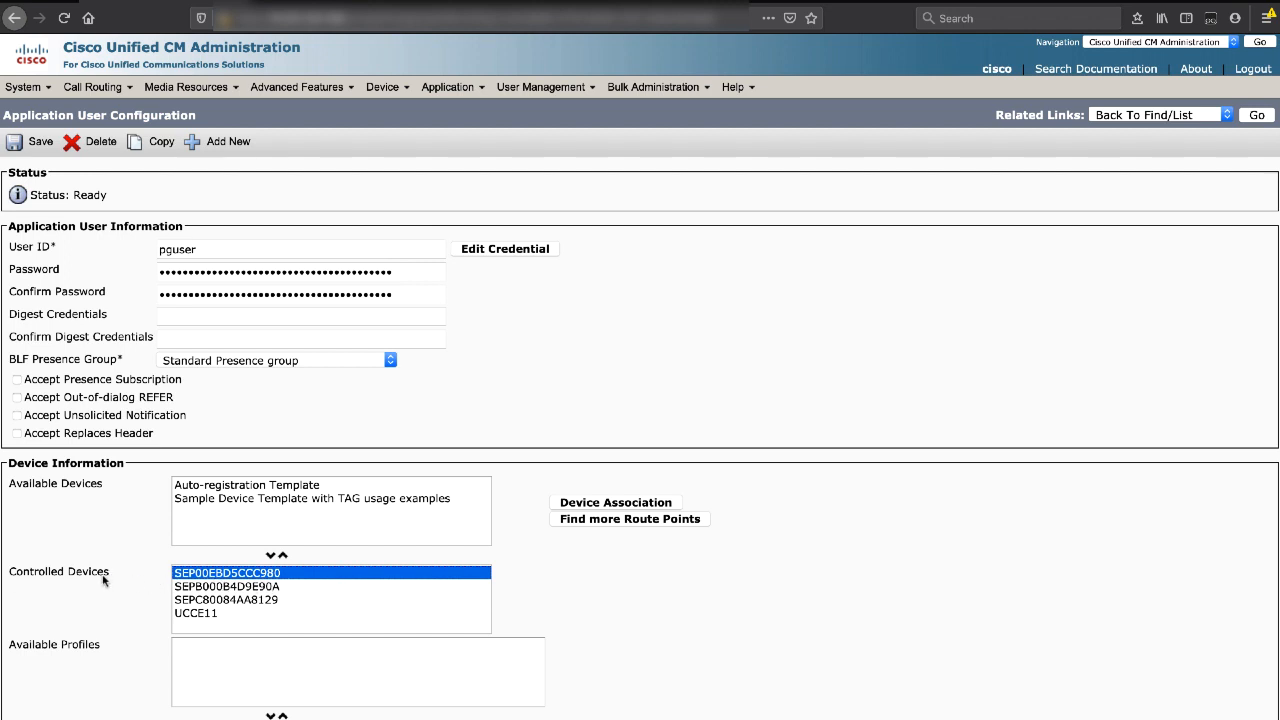